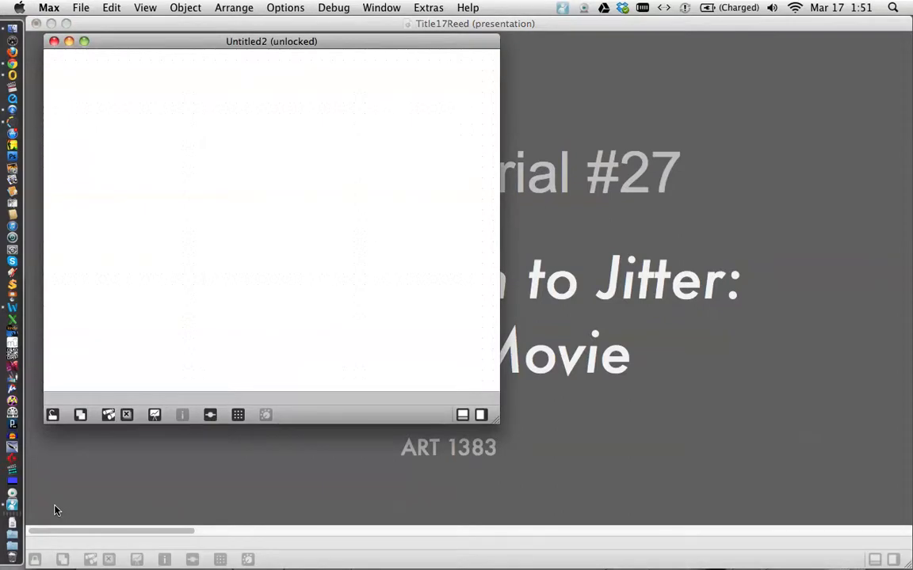
pyautogui.moveTo(338, 495)
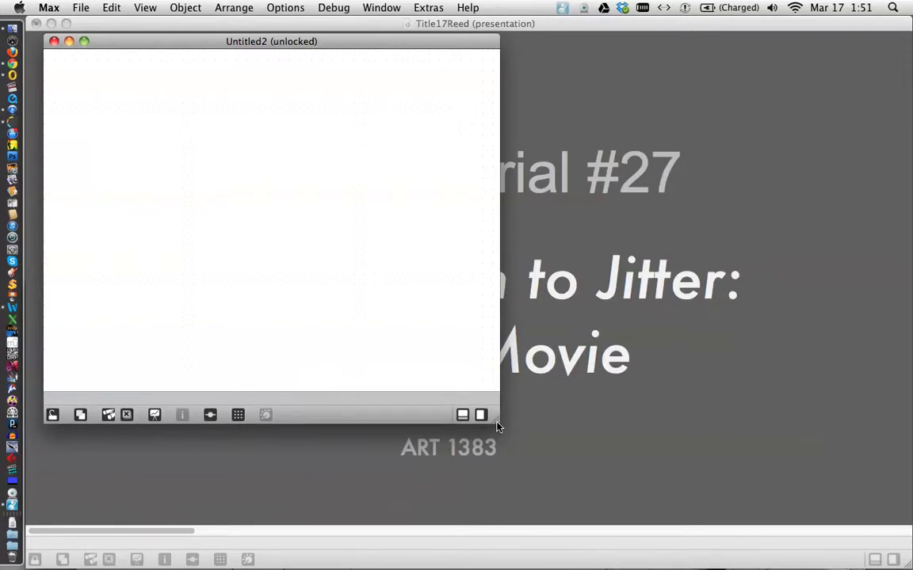
# Drag the Untitled2 patcher window's corner down and right to enlarge it.
pyautogui.moveTo(497, 426); pyautogui.dragTo(664, 511)
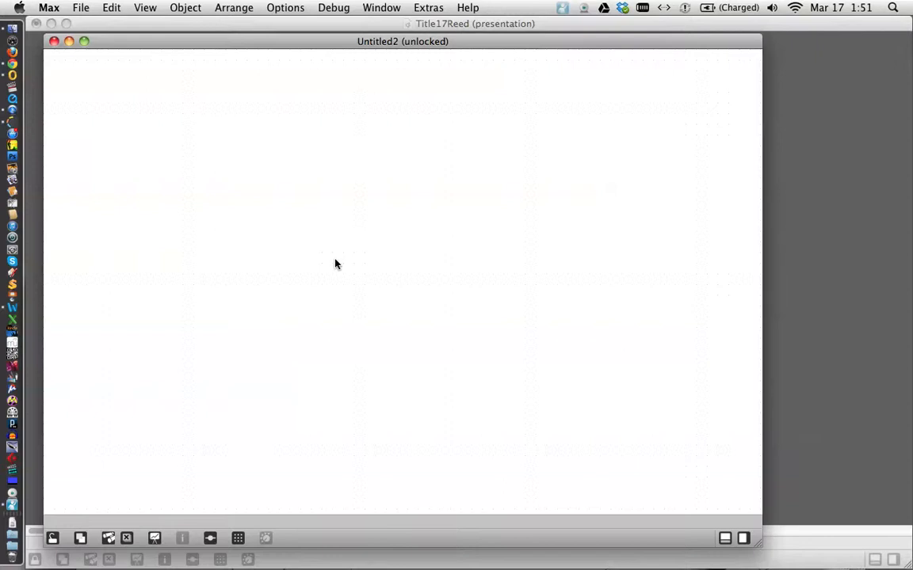
pyautogui.moveTo(433, 277)
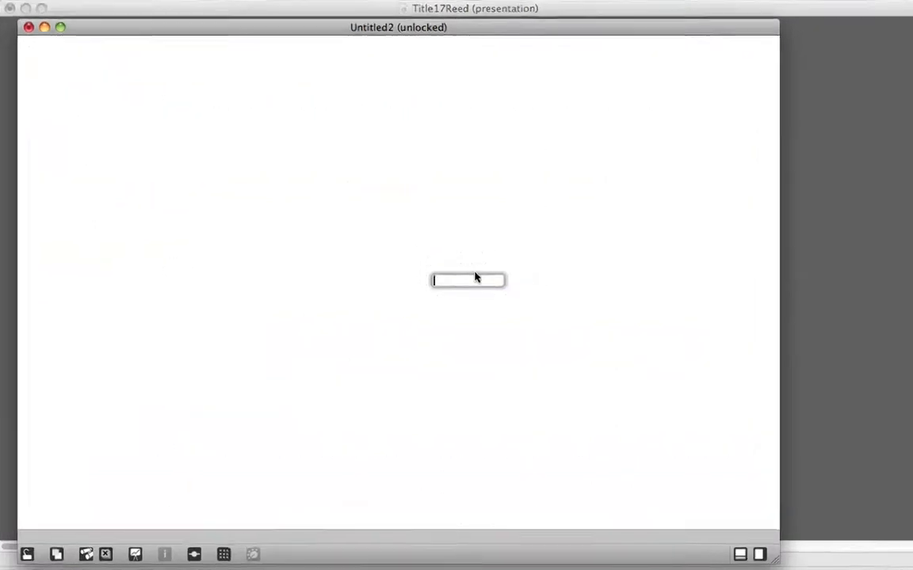
# Create a jit.qt.movie 320 240 object and start a read countdown.mov message.
pyautogui.write('jit.!')
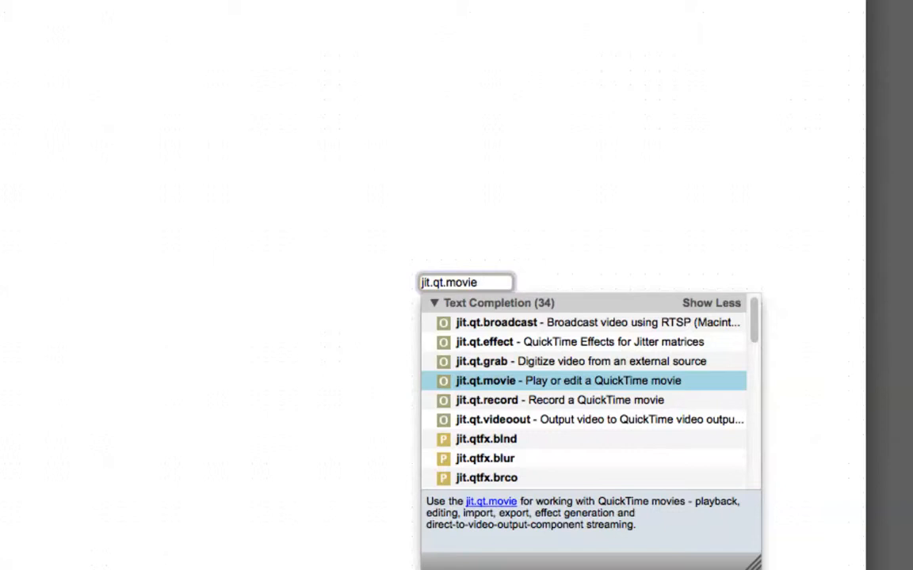
pyautogui.click(485, 381)
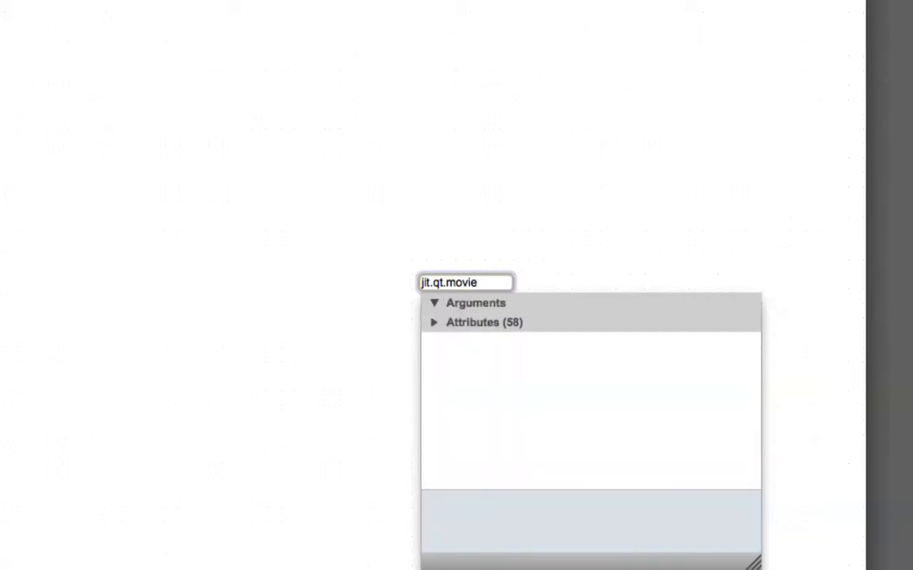
pyautogui.write('320')
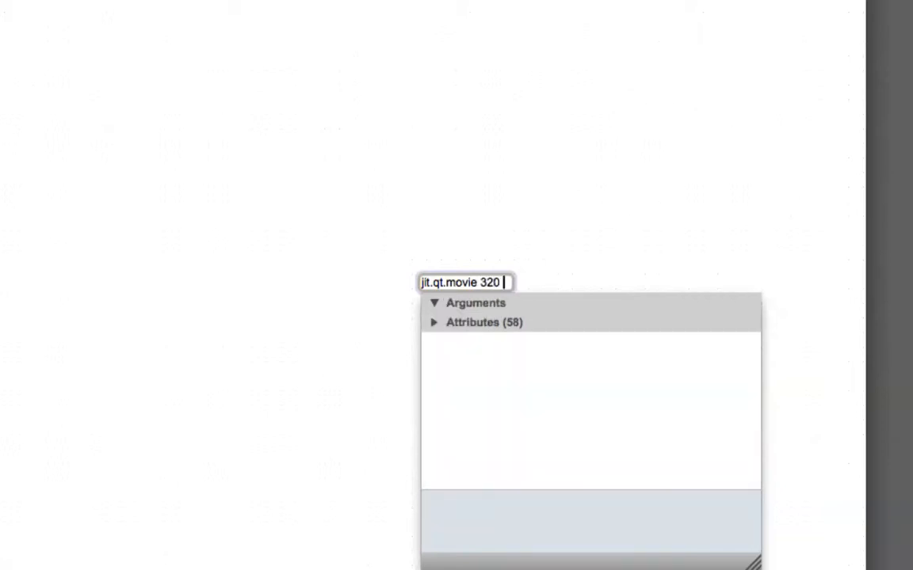
pyautogui.write('240')
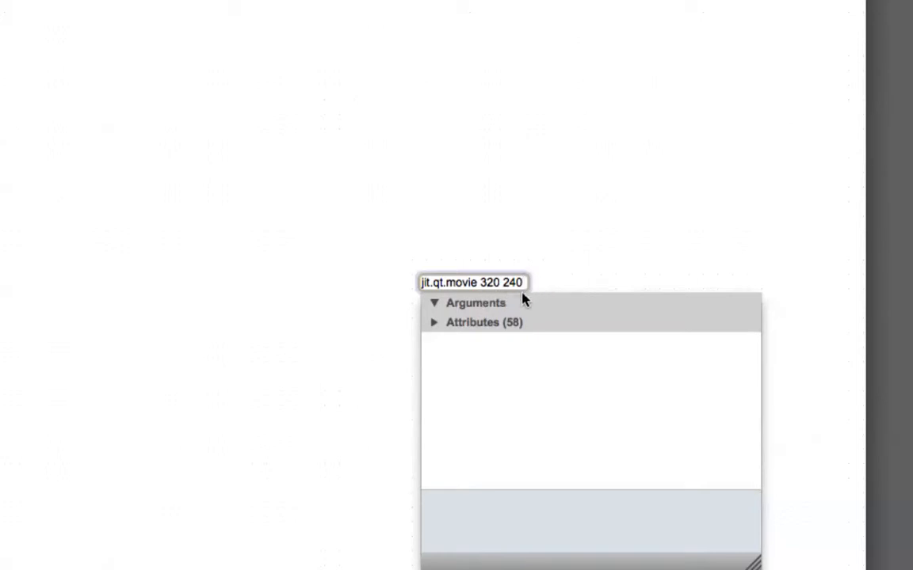
pyautogui.write('read countdown.mov')
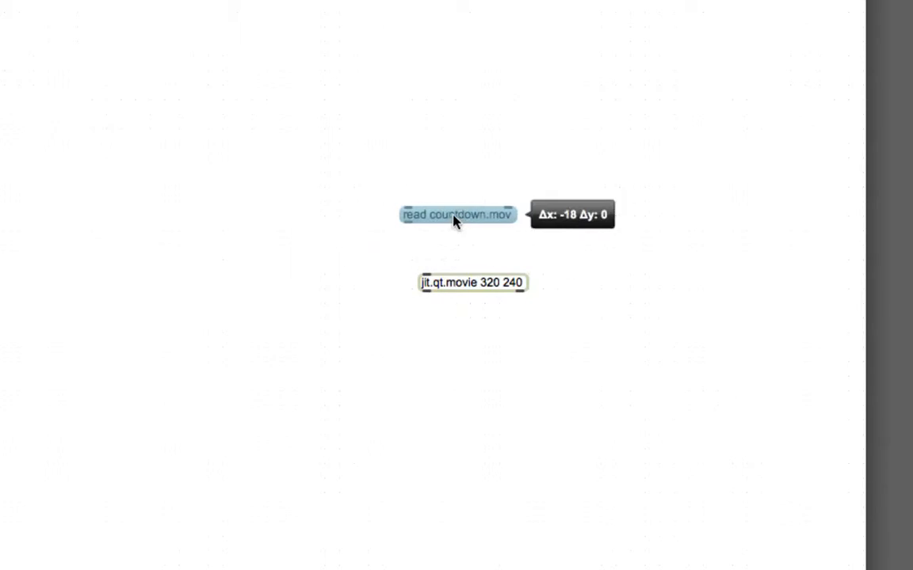
# Move the read countdown.mov message above the jit.qt.movie 320 240 object.
pyautogui.moveTo(456, 215); pyautogui.dragTo(404, 230)
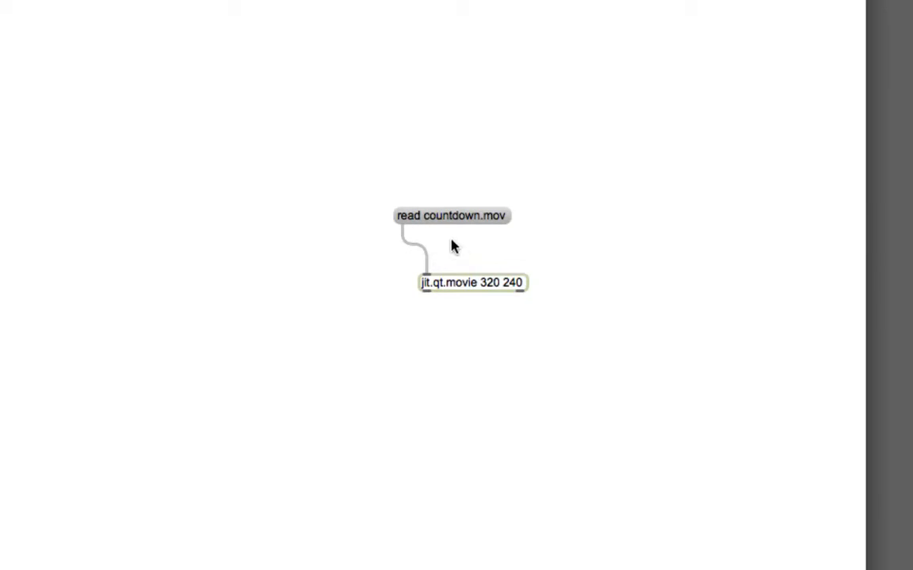
pyautogui.moveTo(456, 255)
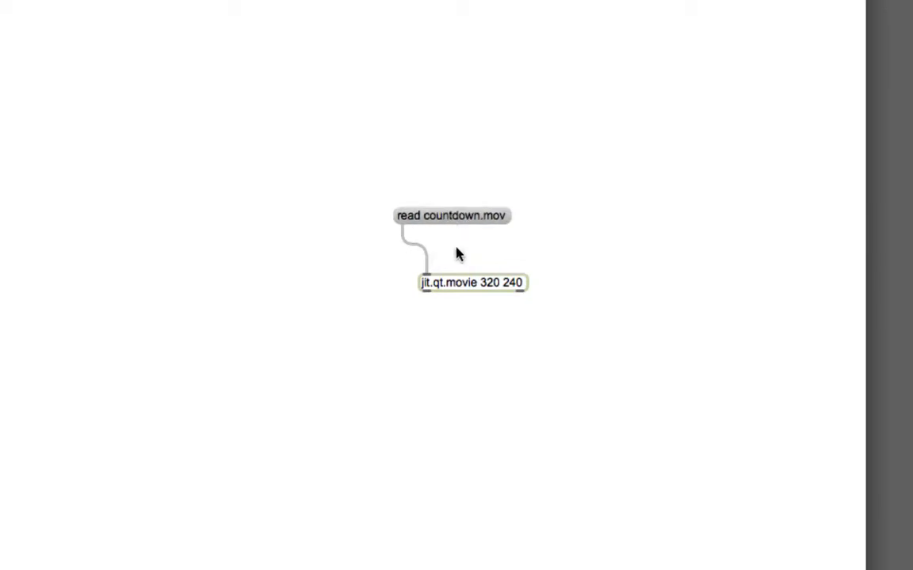
pyautogui.moveTo(476, 325)
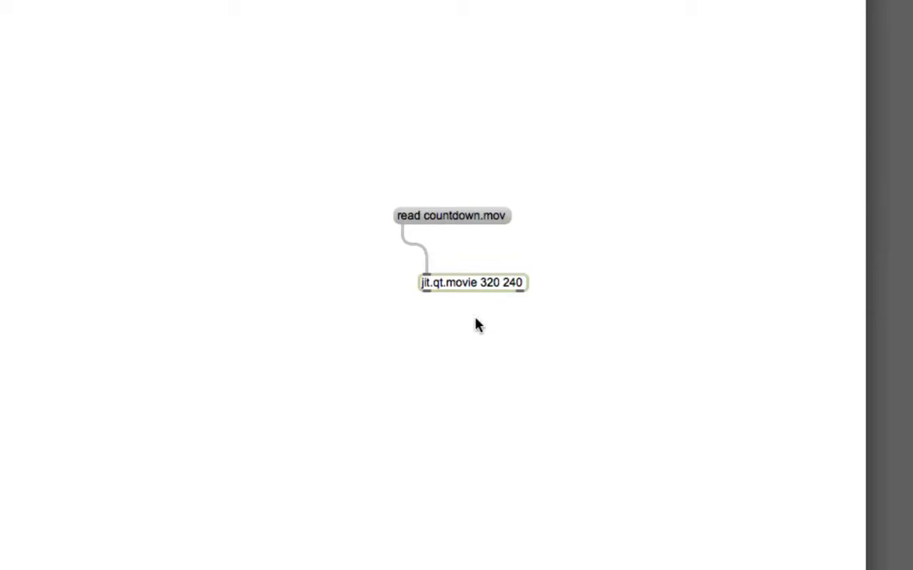
pyautogui.moveTo(491, 309)
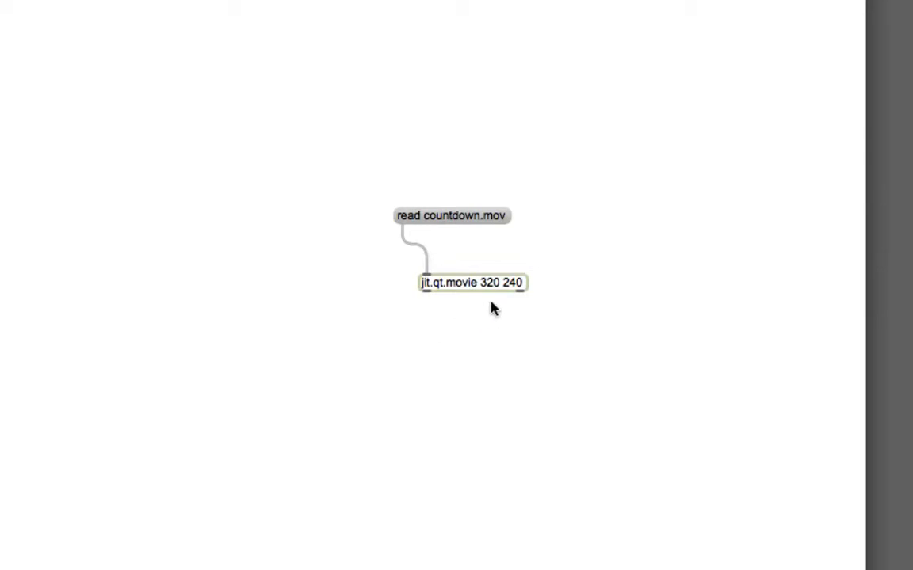
pyautogui.moveTo(481, 315)
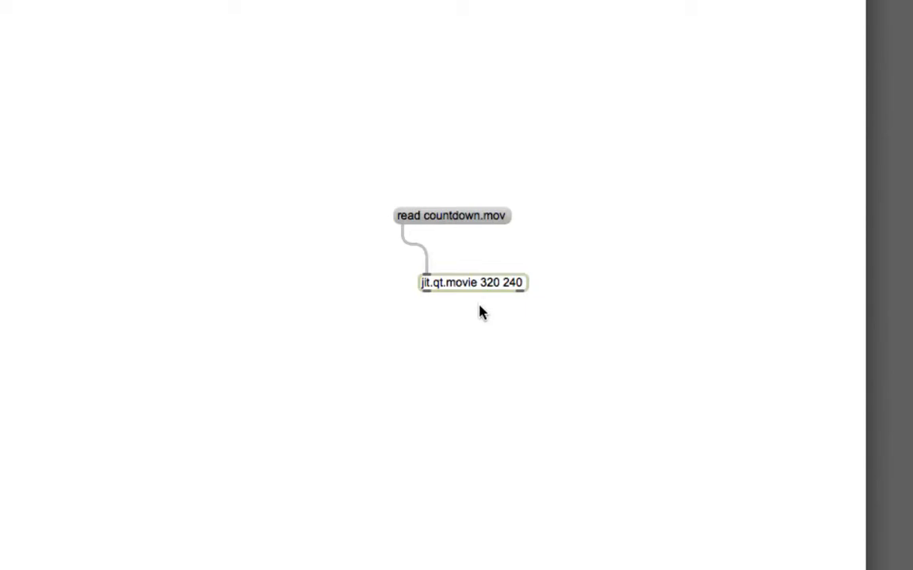
pyautogui.moveTo(411, 309)
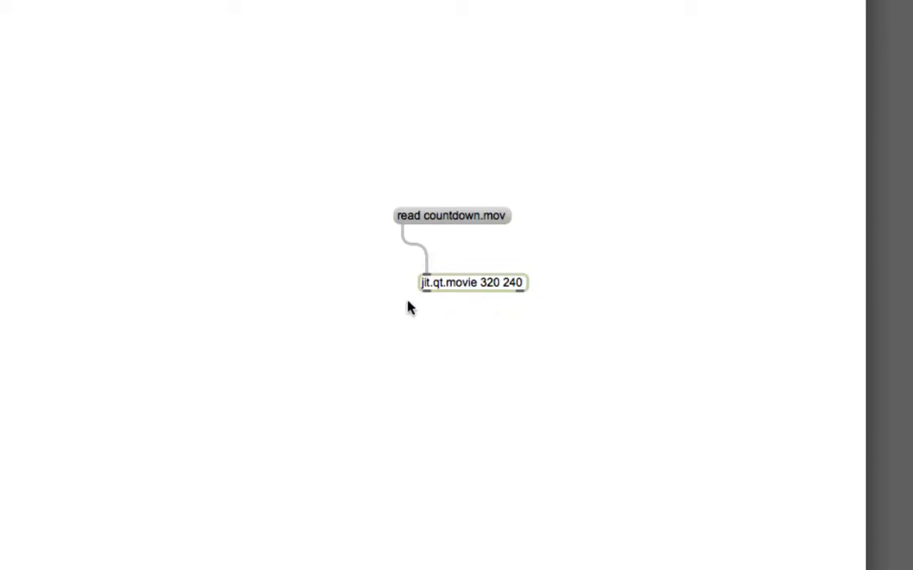
pyautogui.moveTo(455, 312)
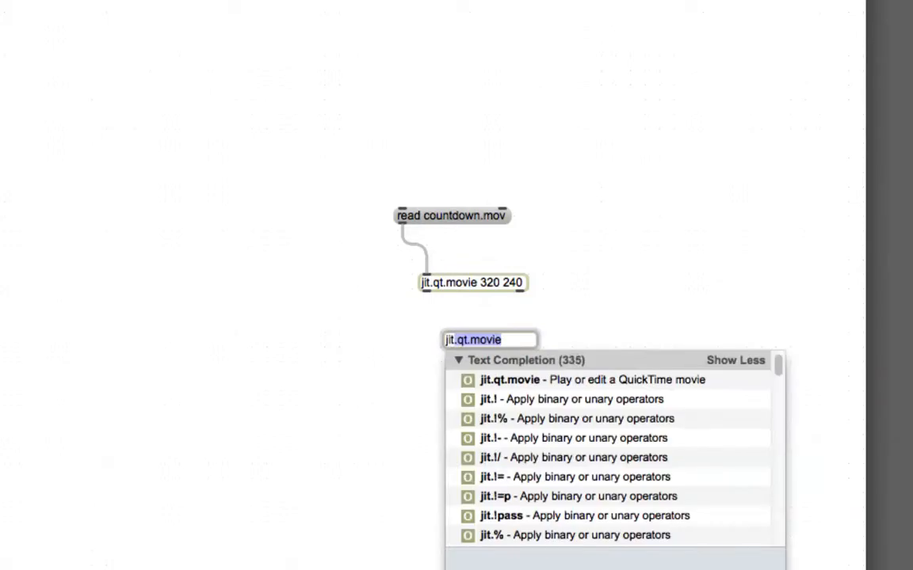
# Create a jit.window object below jit.qt.movie 320 240.
pyautogui.write('jit.window')
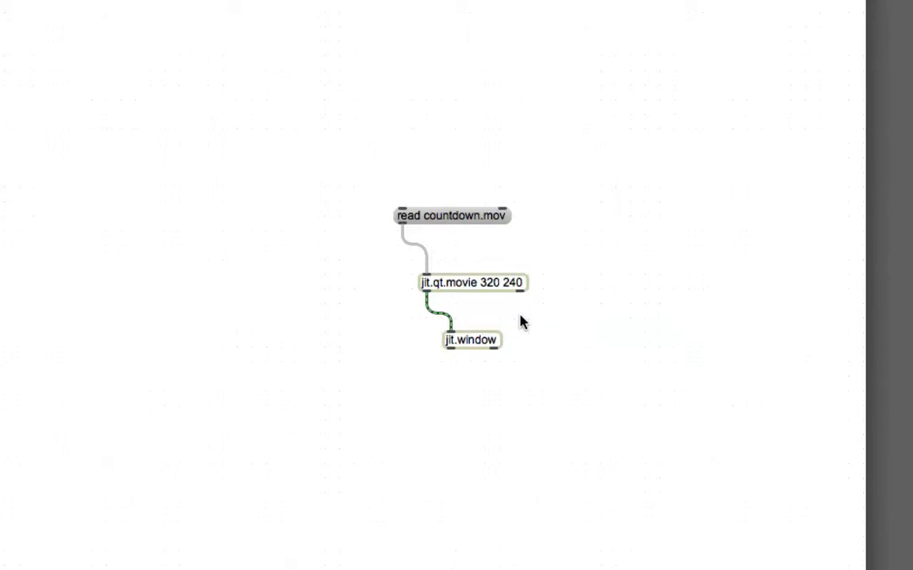
pyautogui.moveTo(478, 253)
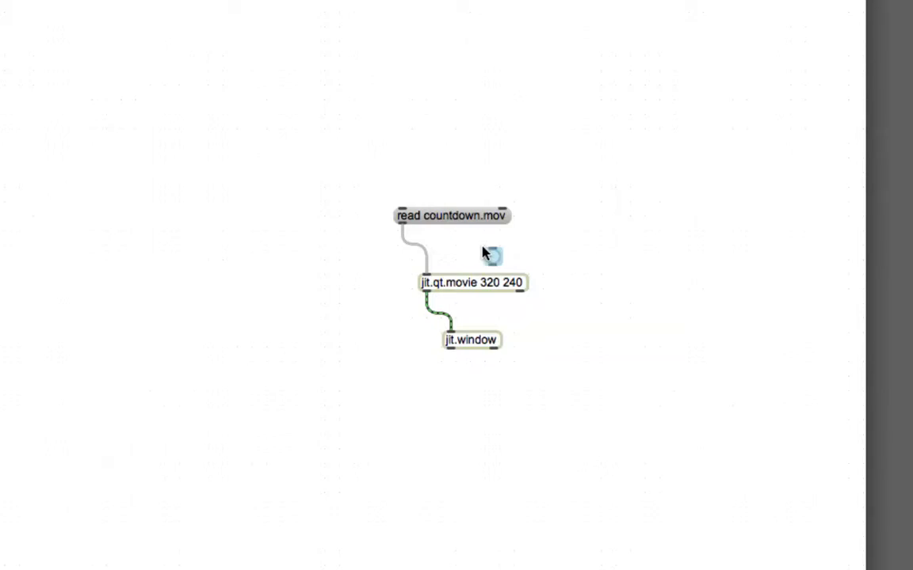
# Position the new bang to the right of the read countdown.mov message.
pyautogui.moveTo(491, 257); pyautogui.dragTo(535, 248)
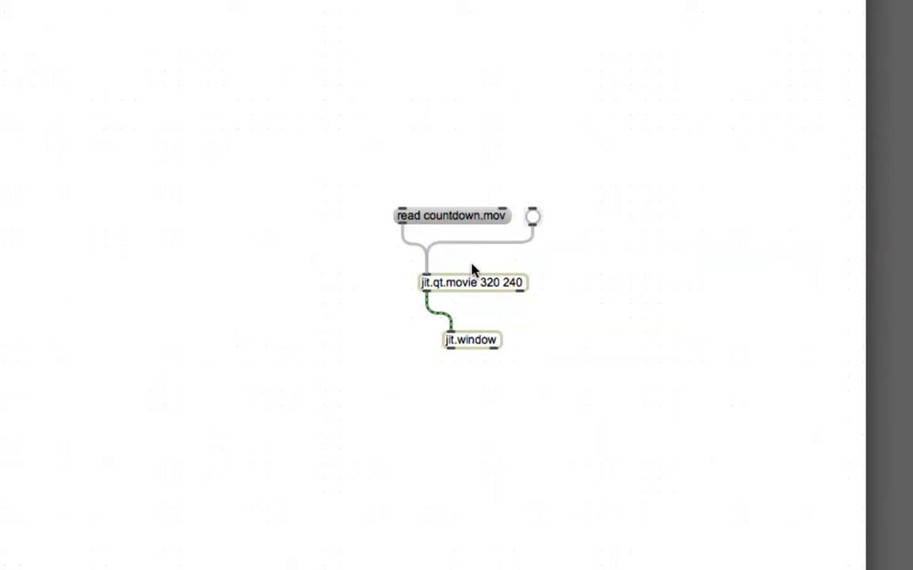
pyautogui.moveTo(424, 291)
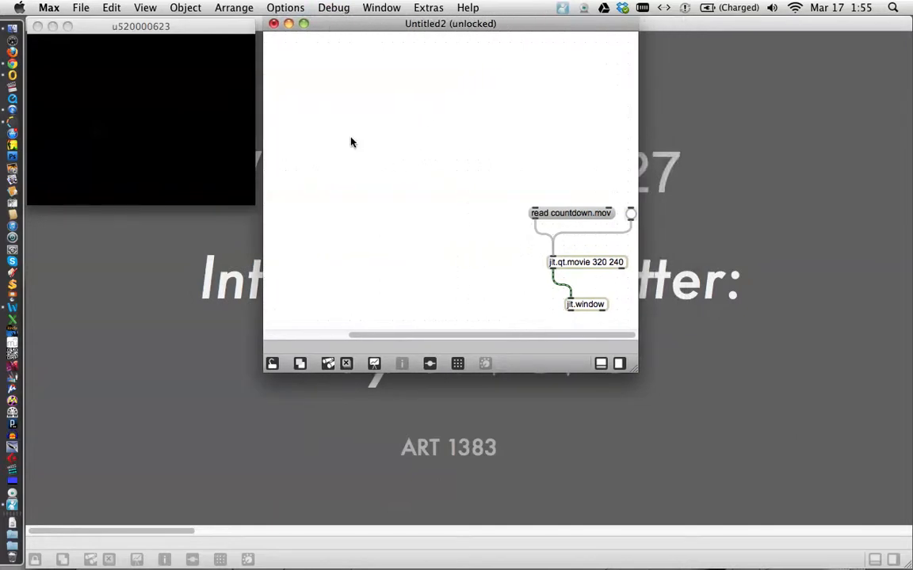
pyautogui.moveTo(499, 194)
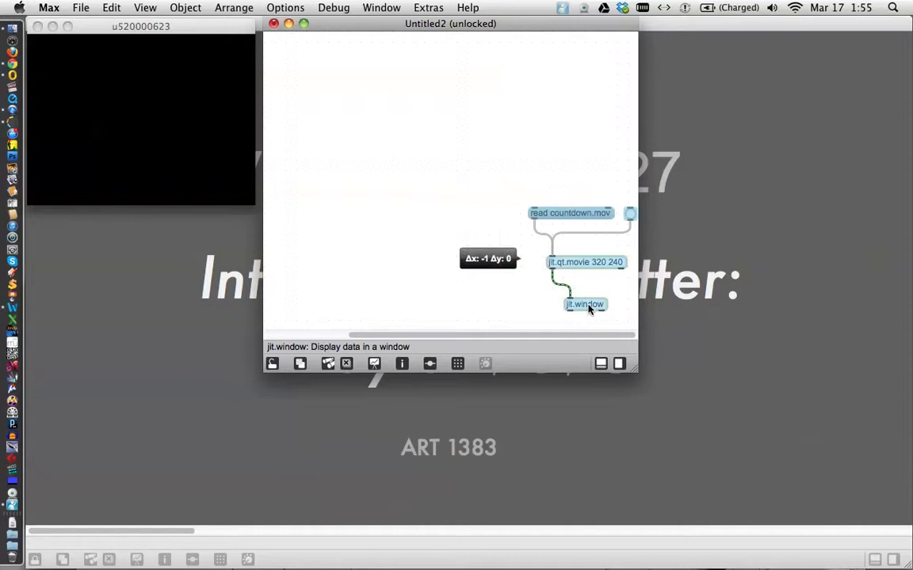
# Move the whole four-object movie patch toward the upper left.
pyautogui.moveTo(585, 305); pyautogui.dragTo(371, 183)
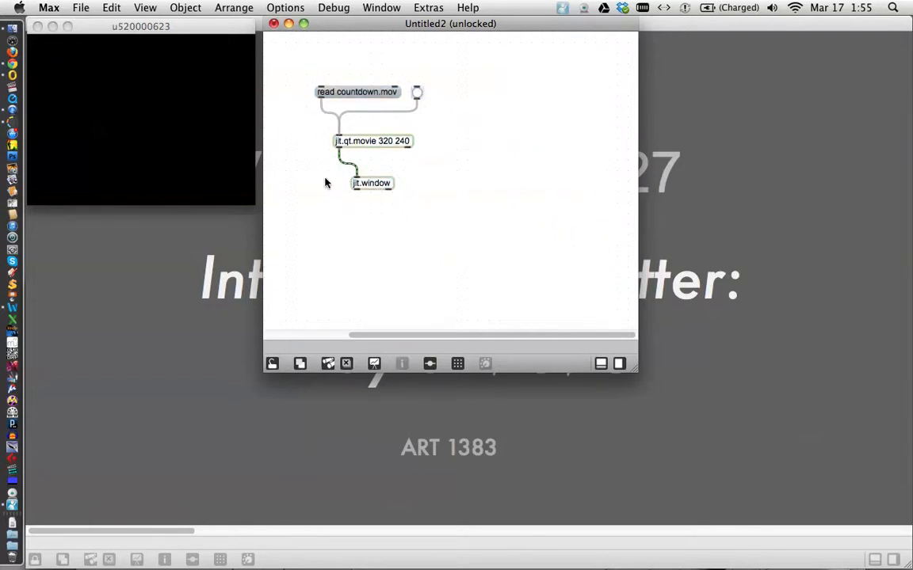
pyautogui.moveTo(273, 156)
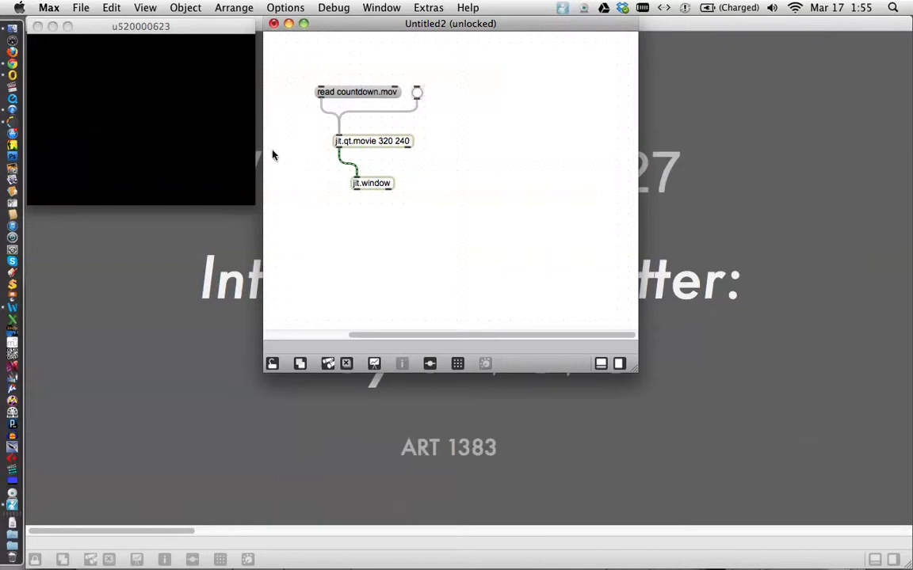
pyautogui.moveTo(357, 156)
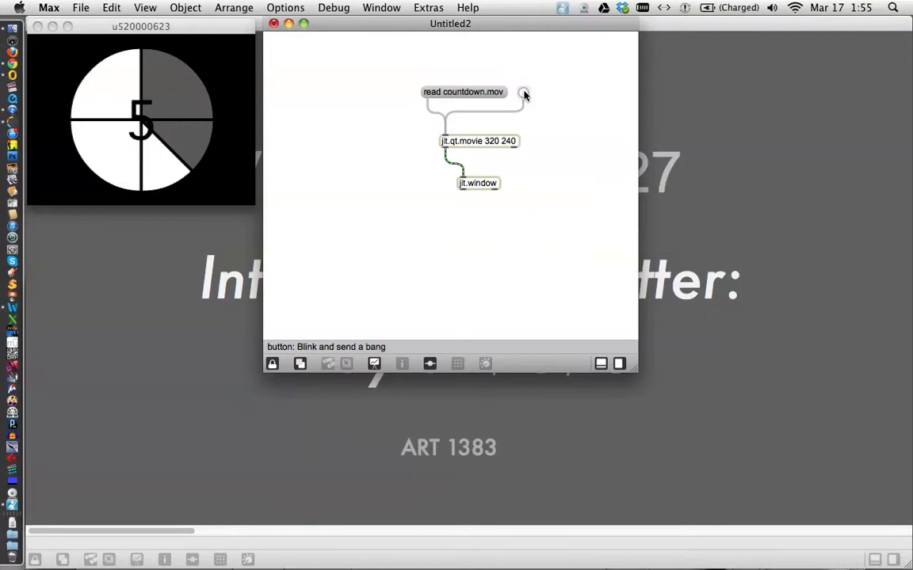
# Bang jit.qt.movie seven times to step the countdown, then unlock the patcher.
pyautogui.click(523, 92)
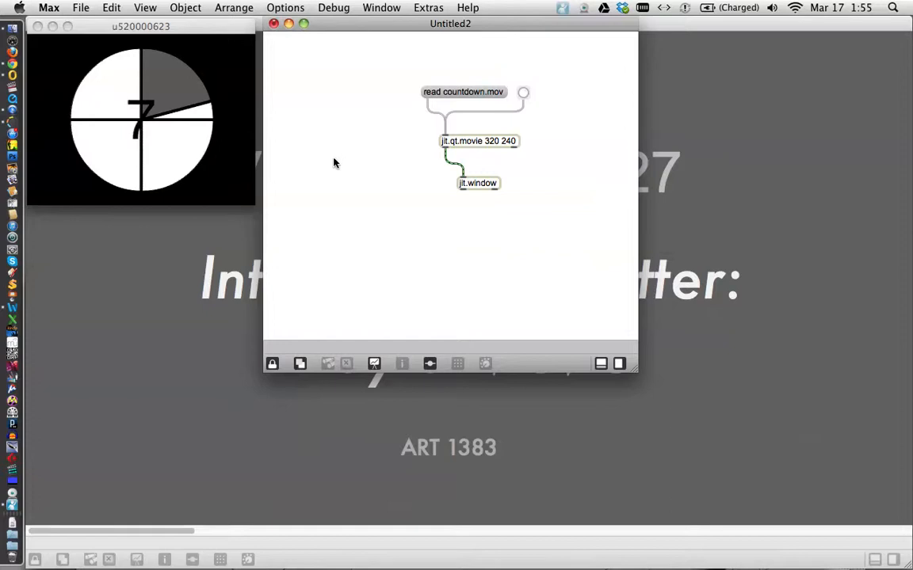
pyautogui.moveTo(470, 169)
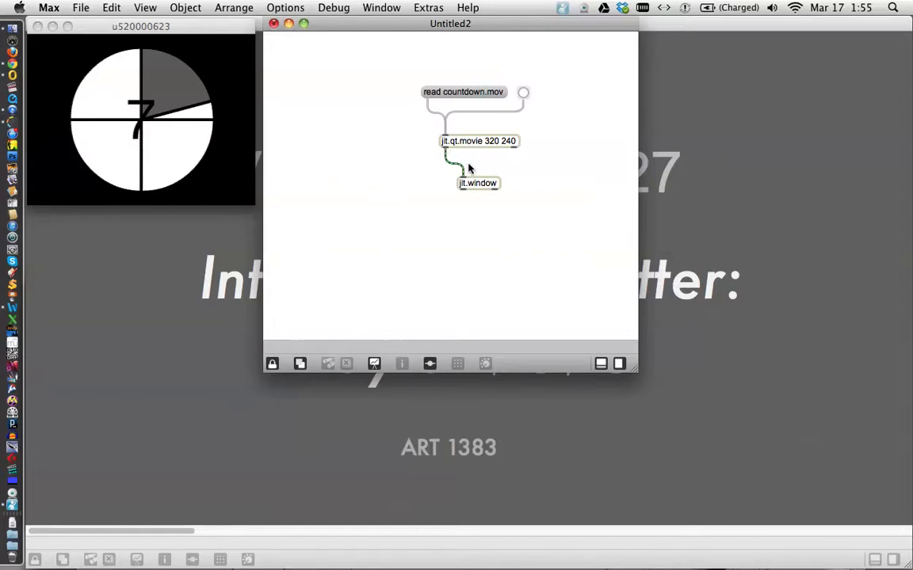
pyautogui.moveTo(399, 105)
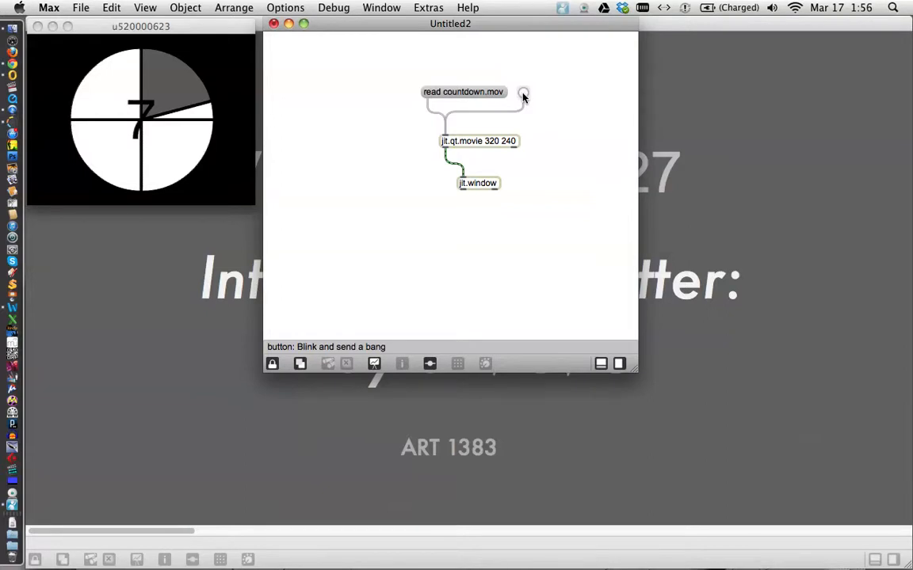
pyautogui.click(523, 92)
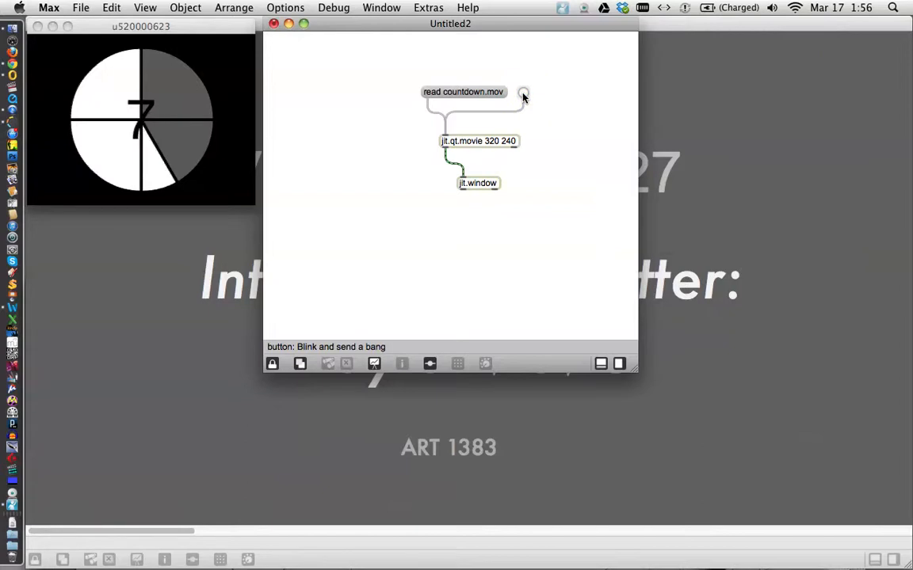
pyautogui.click(523, 92)
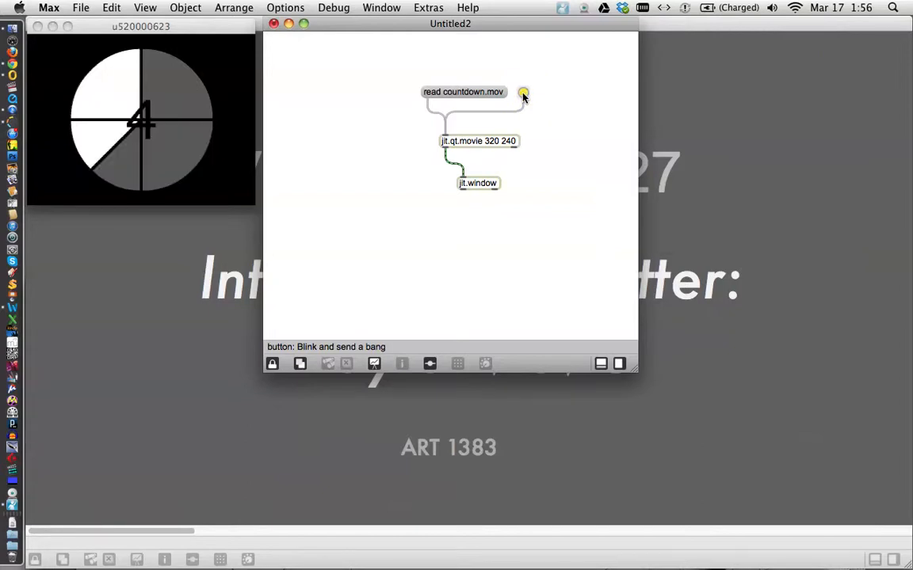
pyautogui.click(523, 91)
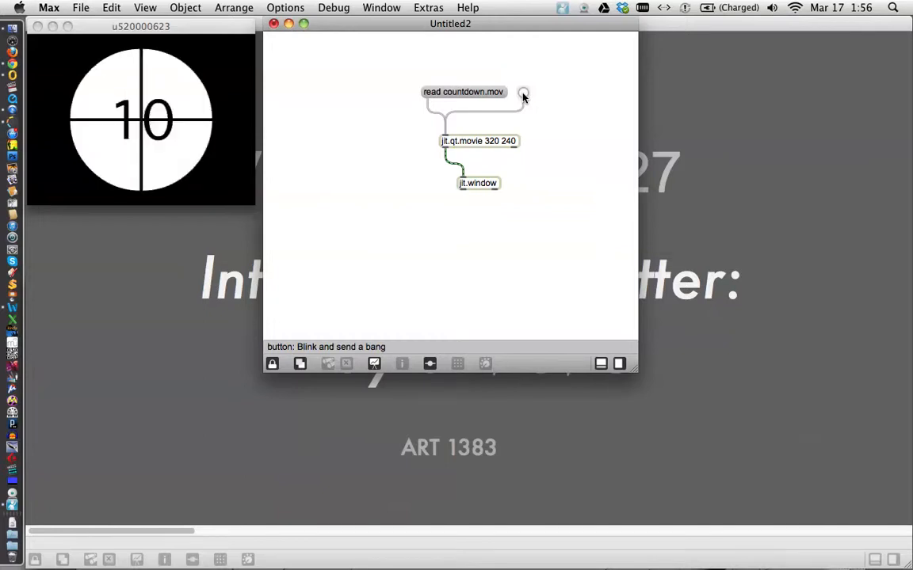
pyautogui.click(523, 92)
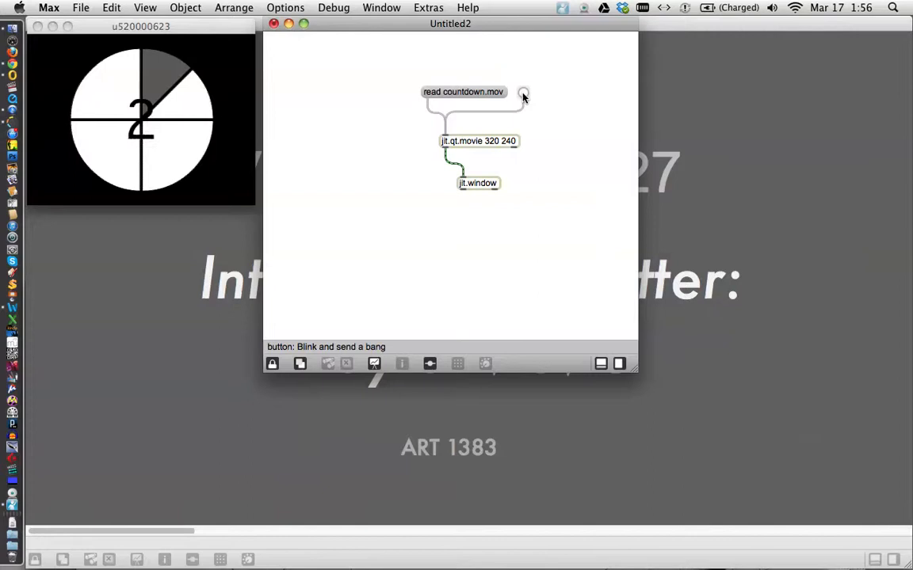
pyautogui.click(523, 92)
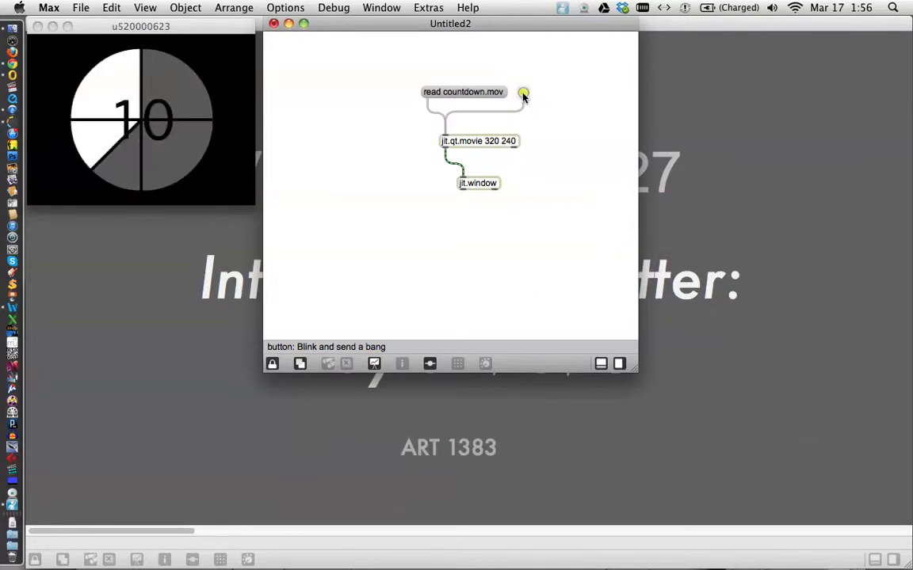
pyautogui.click(522, 92)
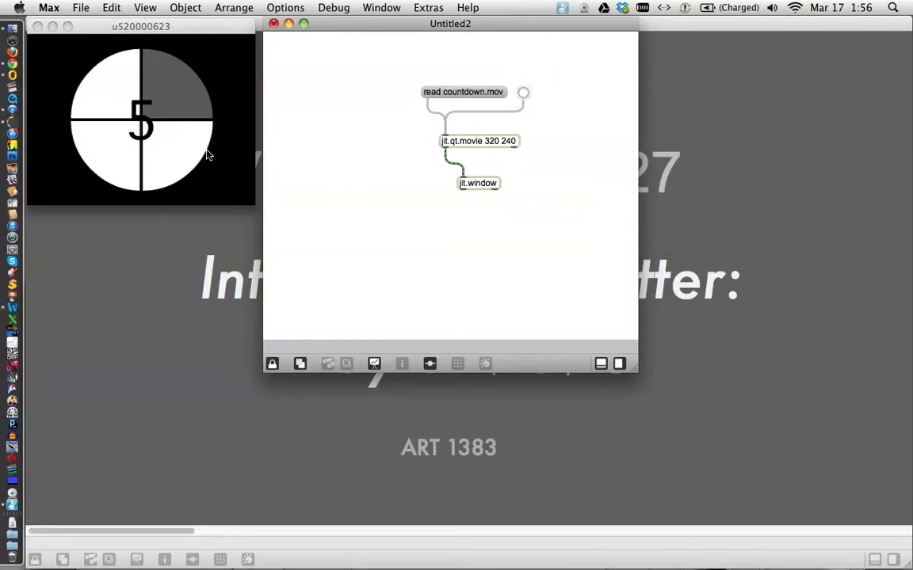
pyautogui.moveTo(433, 197)
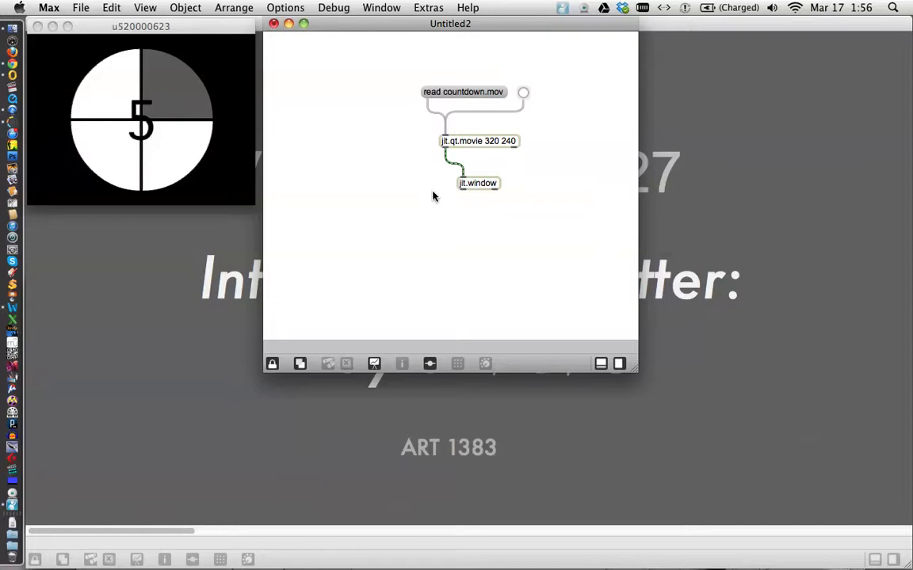
pyautogui.moveTo(464, 127)
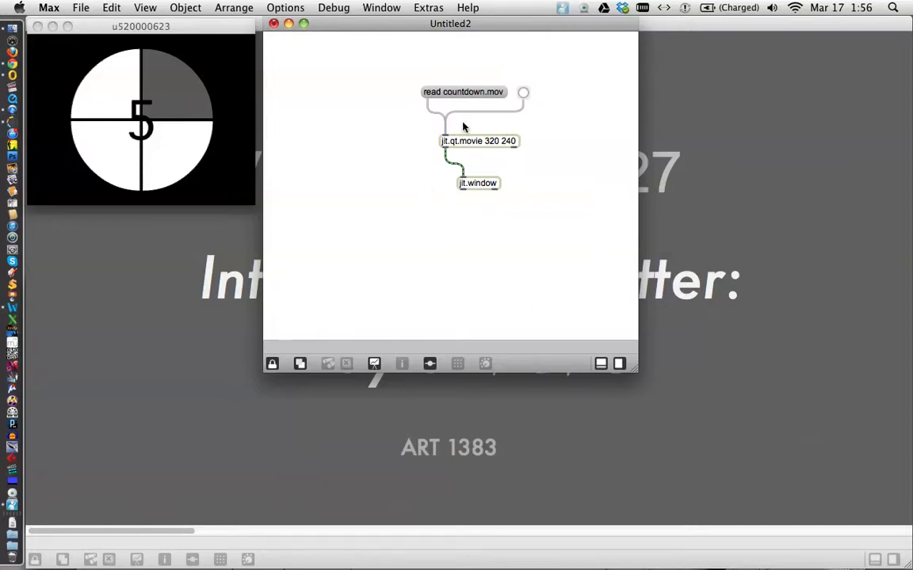
pyautogui.moveTo(562, 168)
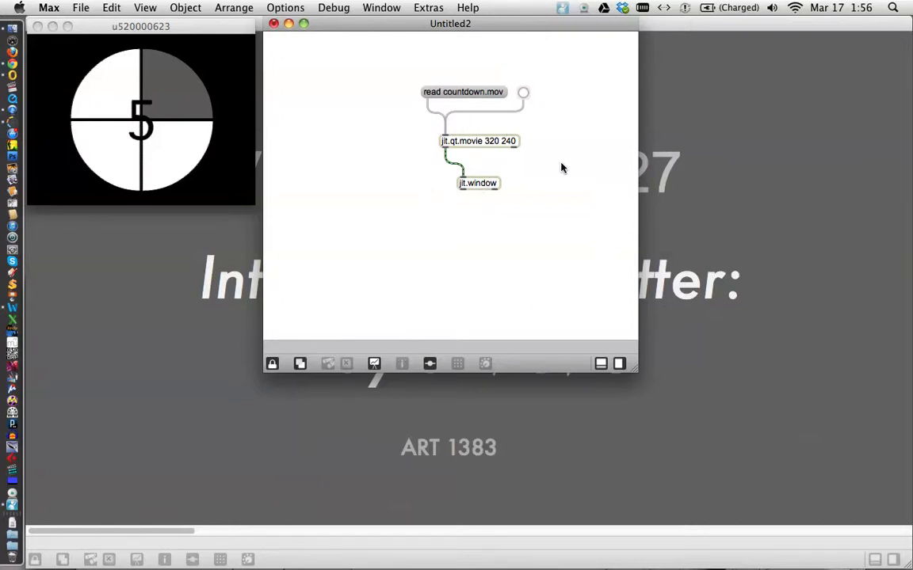
pyautogui.click(272, 364)
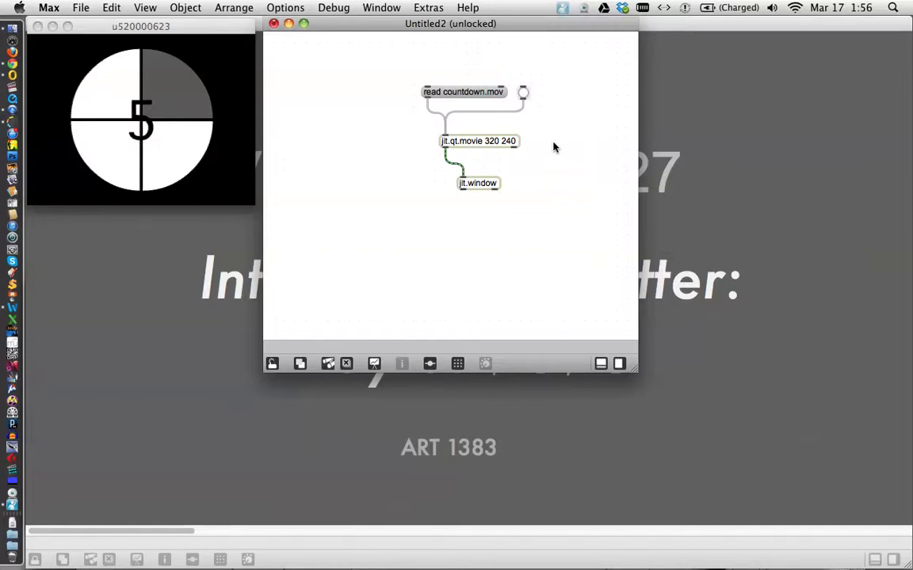
pyautogui.moveTo(555, 105)
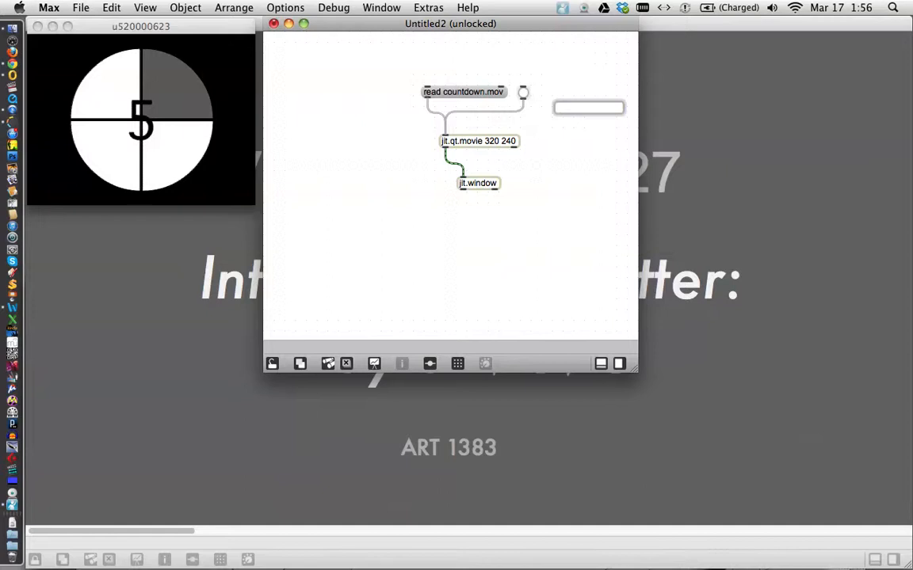
# Create a metro 40 object above the bang, with a toggle above it.
pyautogui.write('metro')
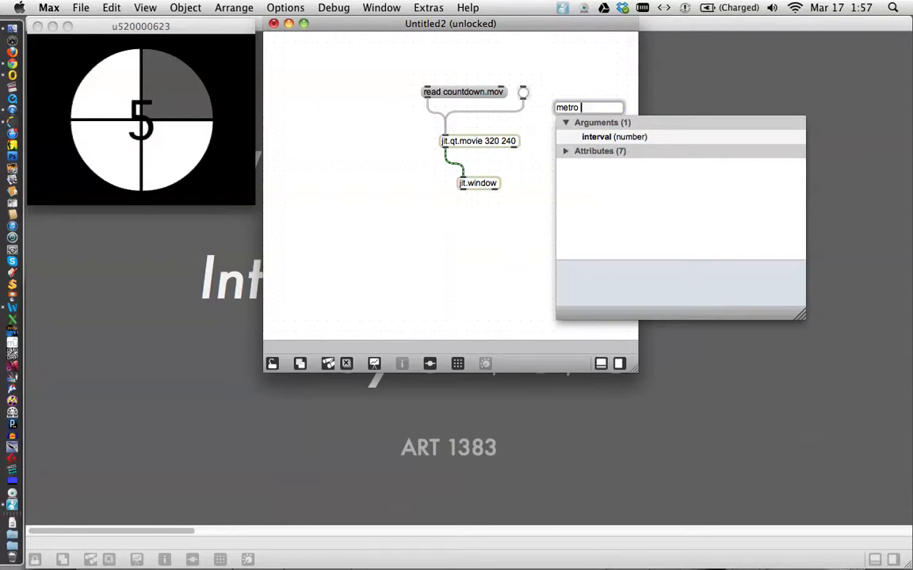
pyautogui.write('40')
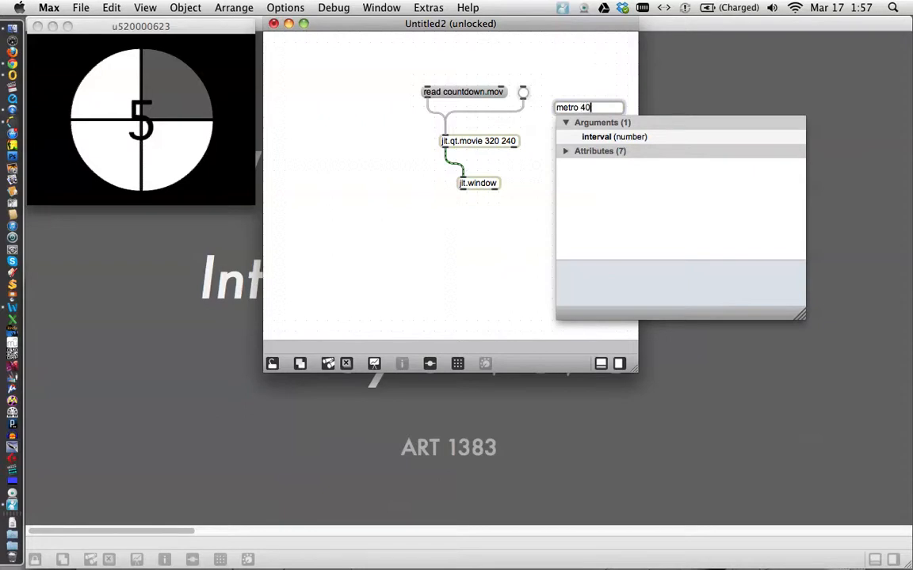
pyautogui.click(537, 161)
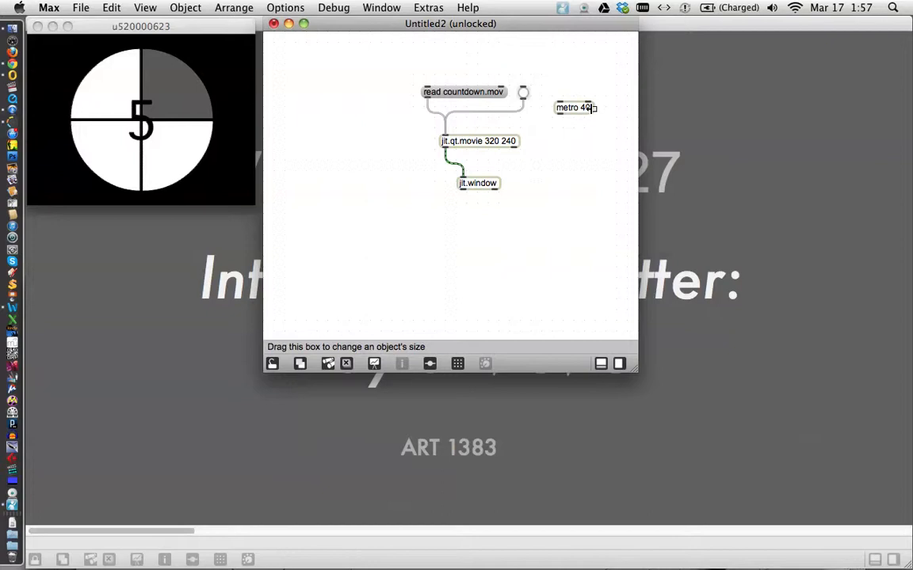
pyautogui.moveTo(574, 107)
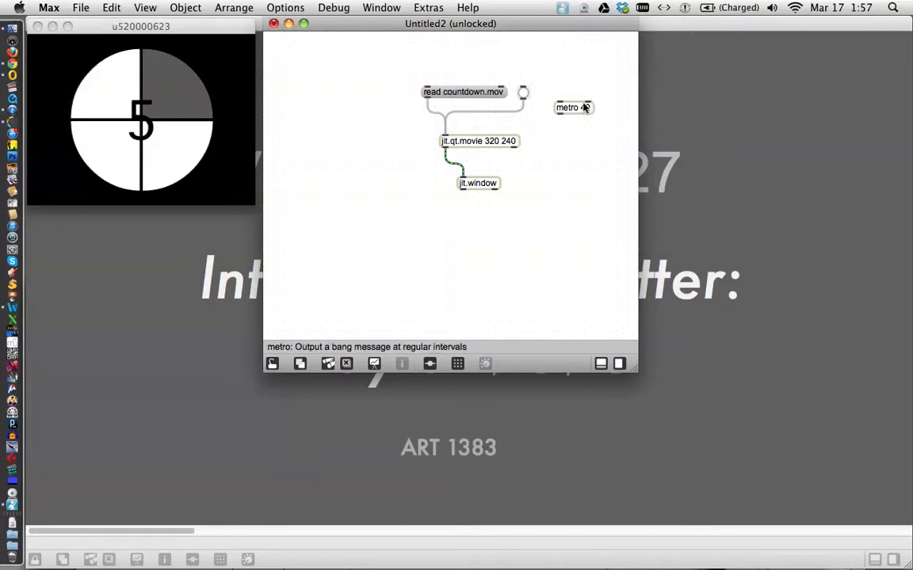
pyautogui.moveTo(573, 107); pyautogui.dragTo(542, 67)
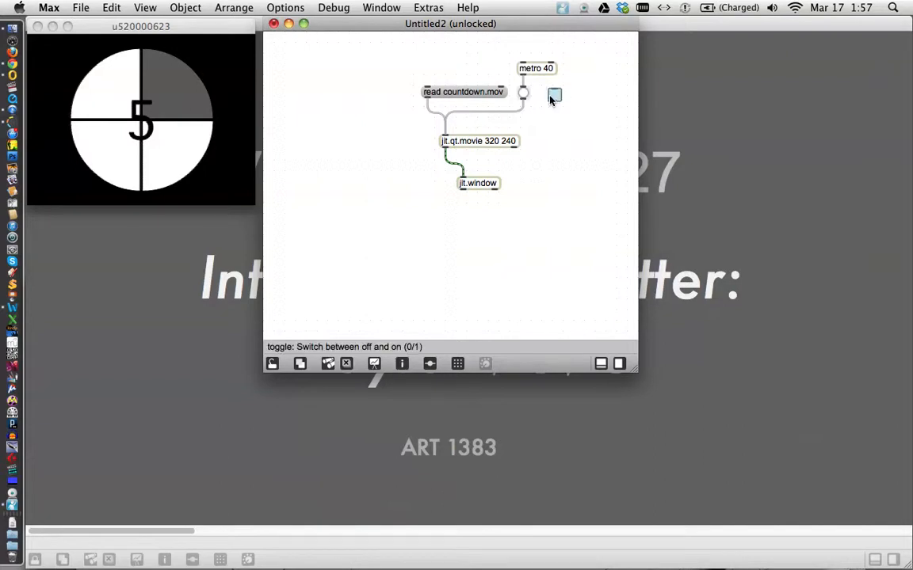
pyautogui.moveTo(555, 95); pyautogui.dragTo(523, 47)
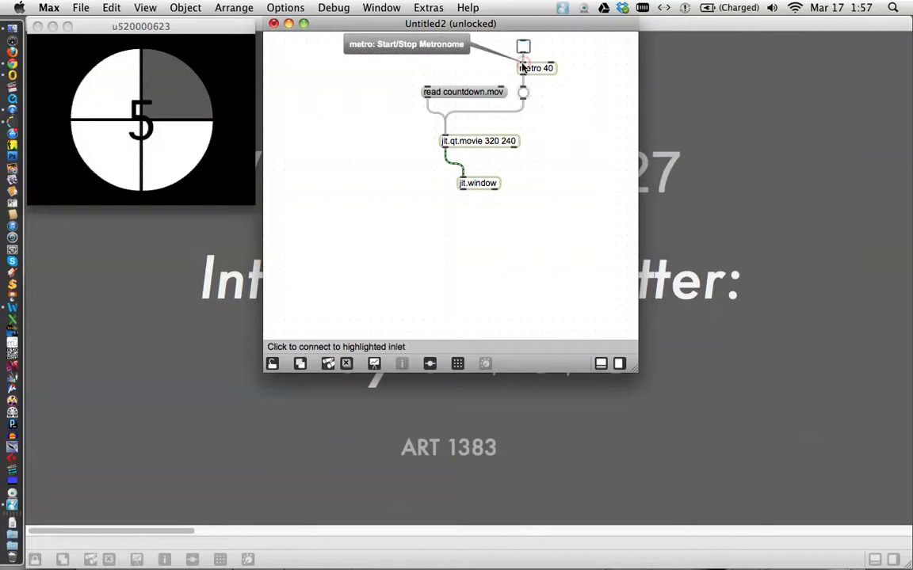
pyautogui.moveTo(579, 57)
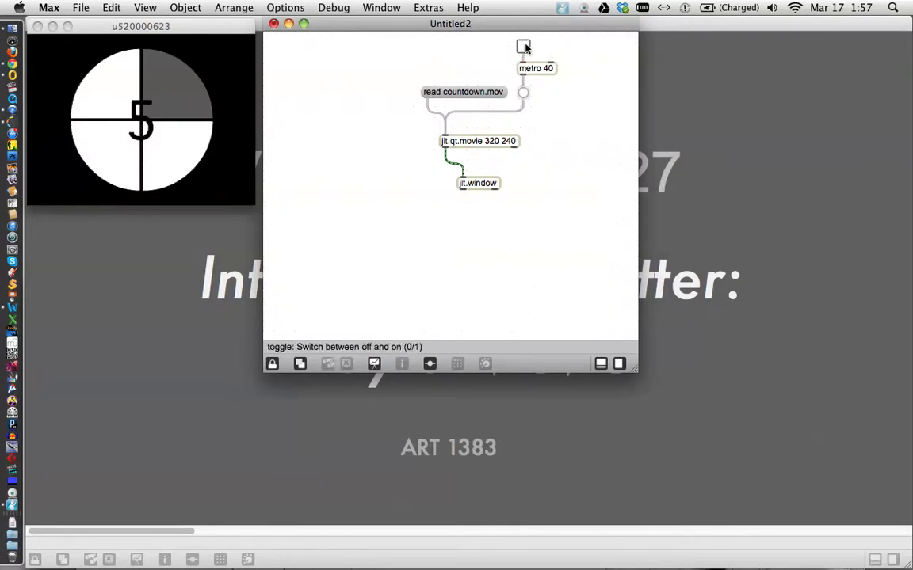
# Switch on the toggle so metro 40 plays the countdown movie continuously.
pyautogui.click(523, 46)
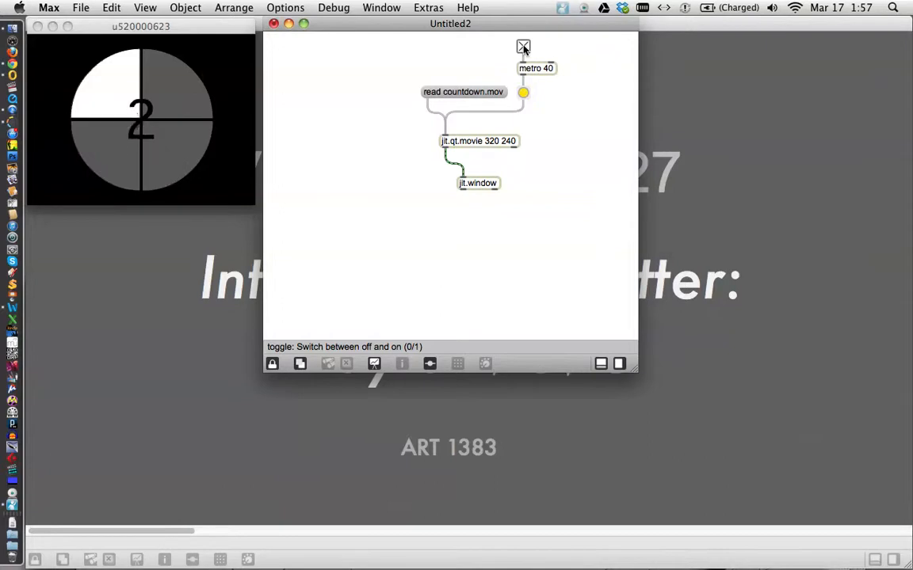
pyautogui.click(523, 46)
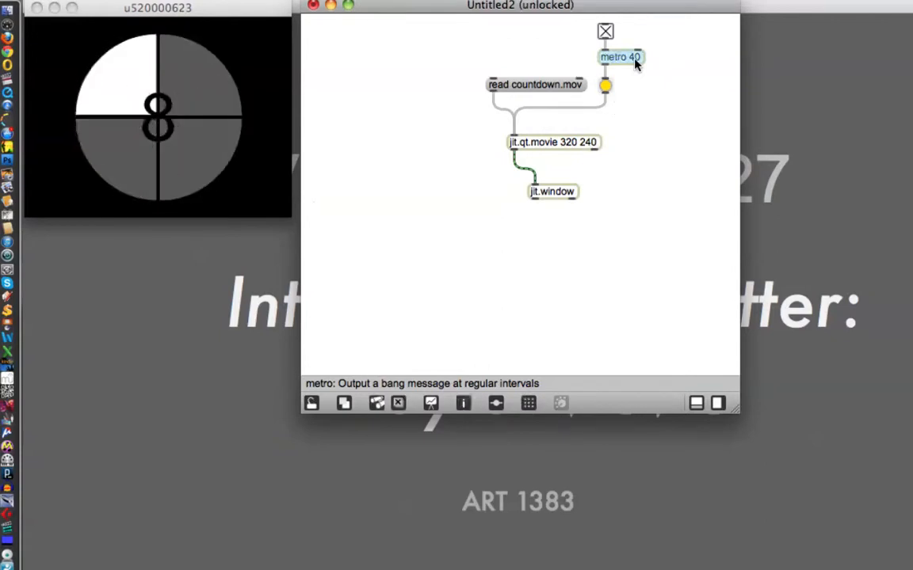
# Change the metro interval from 40 to 2000 and switch the toggle back on.
pyautogui.click(620, 57)
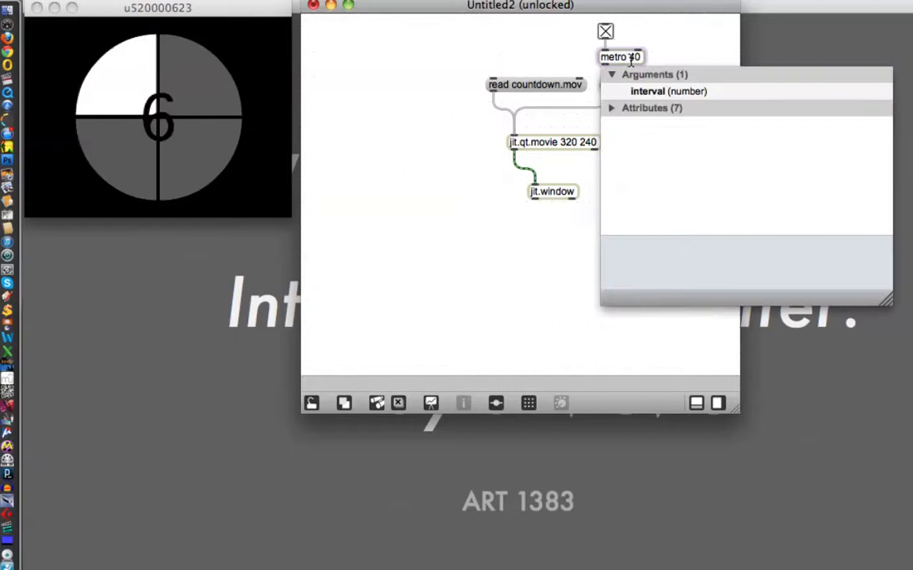
pyautogui.moveTo(640, 62)
pyautogui.write('2000')
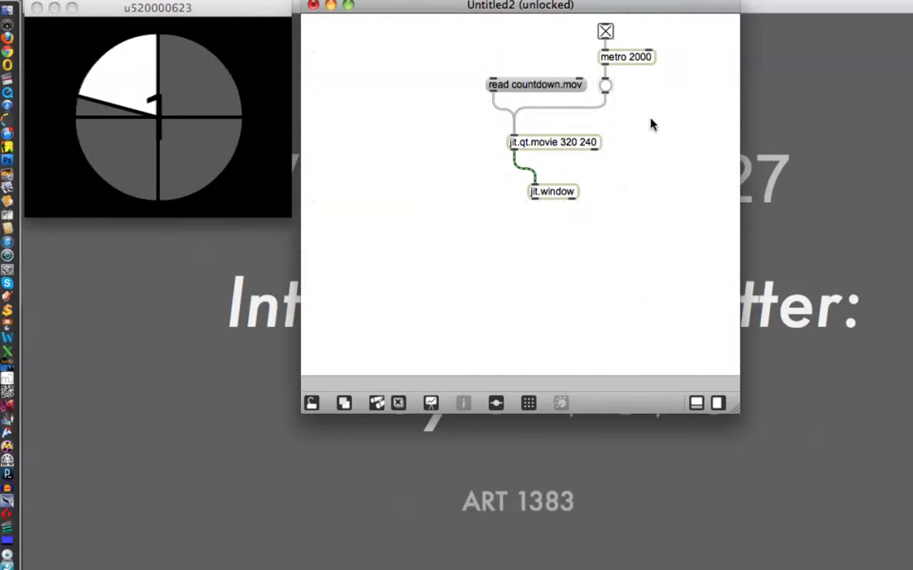
pyautogui.moveTo(640, 141)
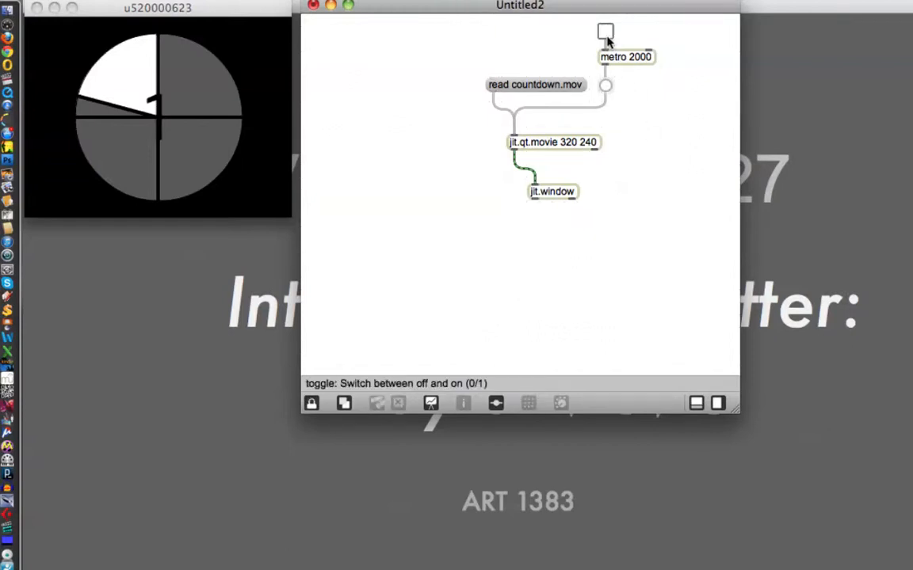
pyautogui.click(605, 32)
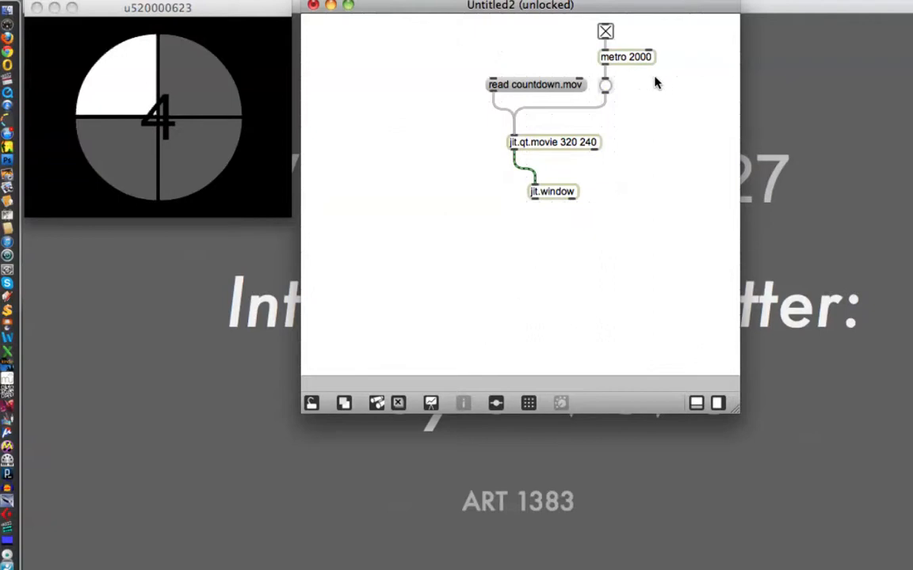
# Change the metro interval from 2000 back to 40 ms and restart the movie playback.
pyautogui.click(625, 56)
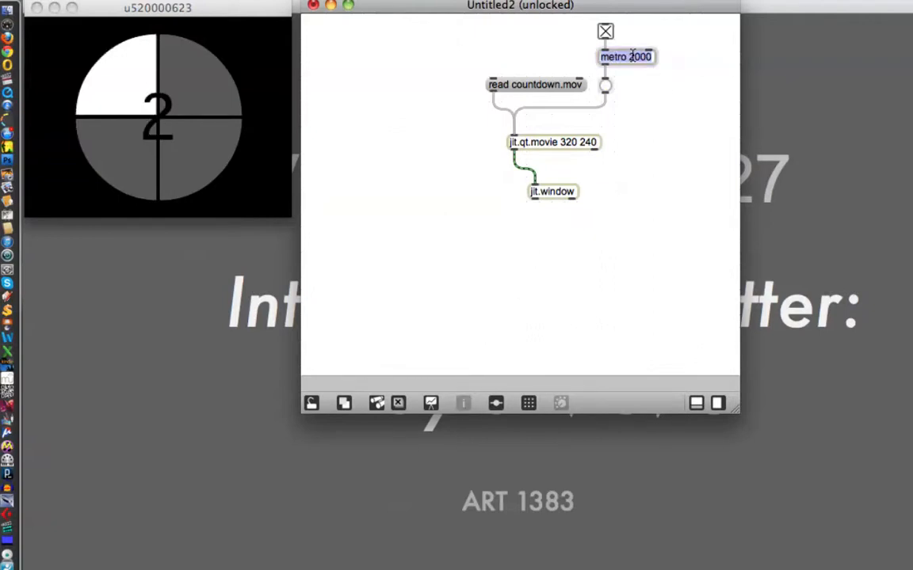
pyautogui.click(626, 56)
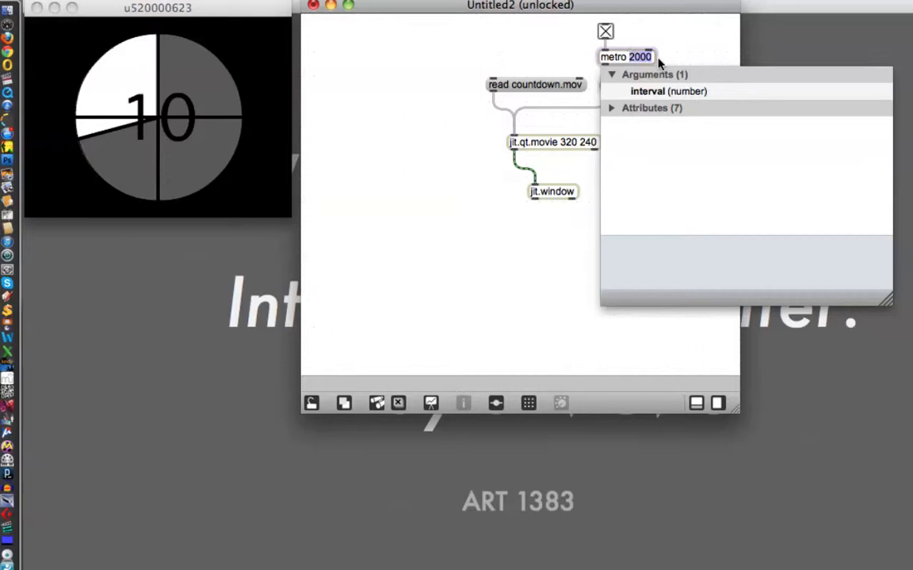
pyautogui.write('40')
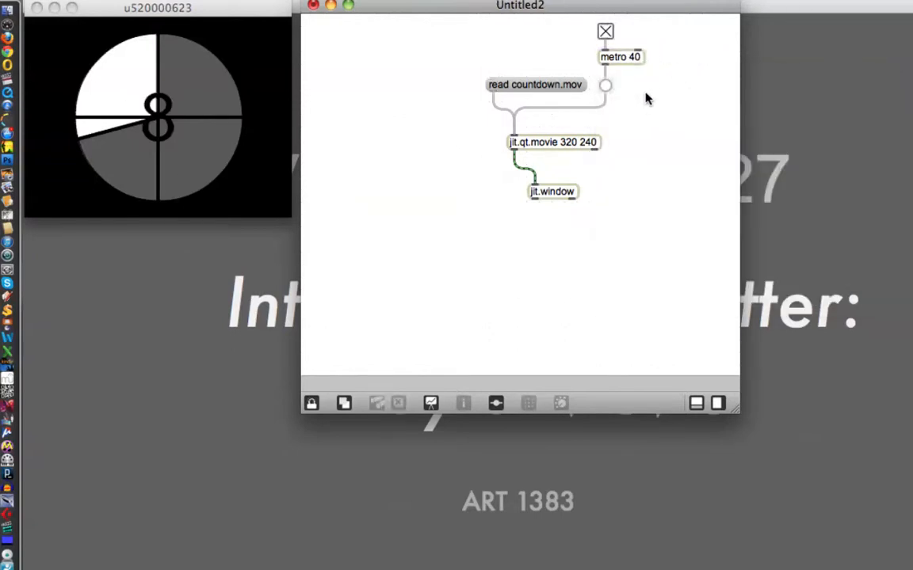
pyautogui.click(606, 32)
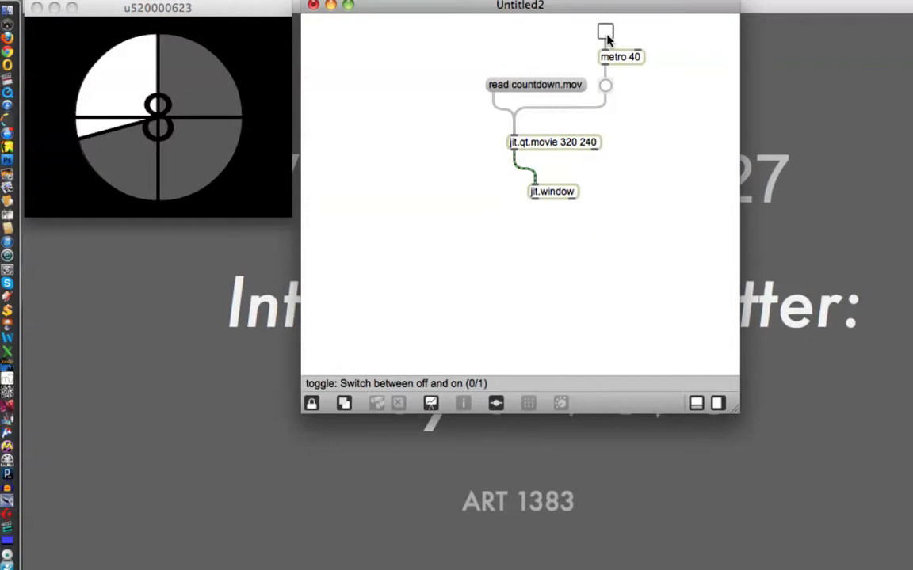
pyautogui.click(605, 32)
pyautogui.write(' Harvey')
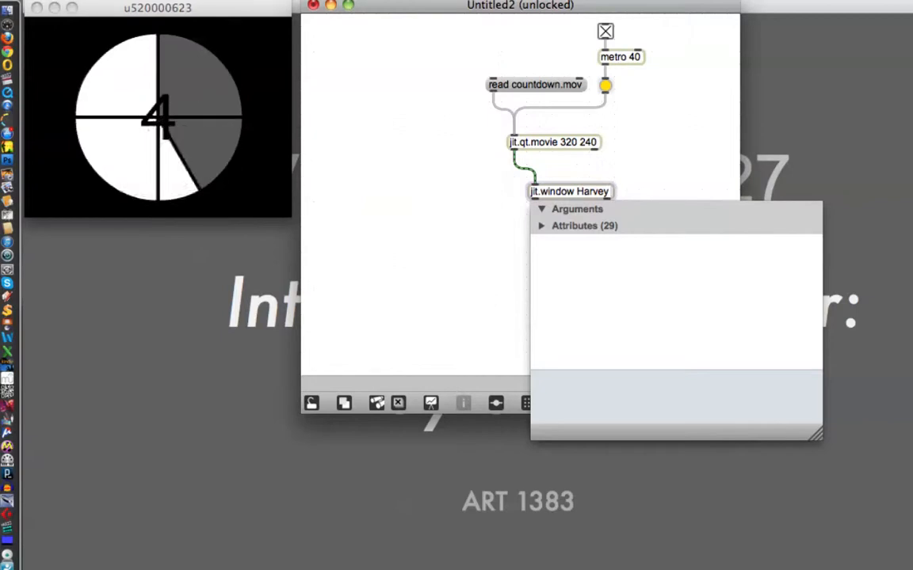
pyautogui.write('100 200')
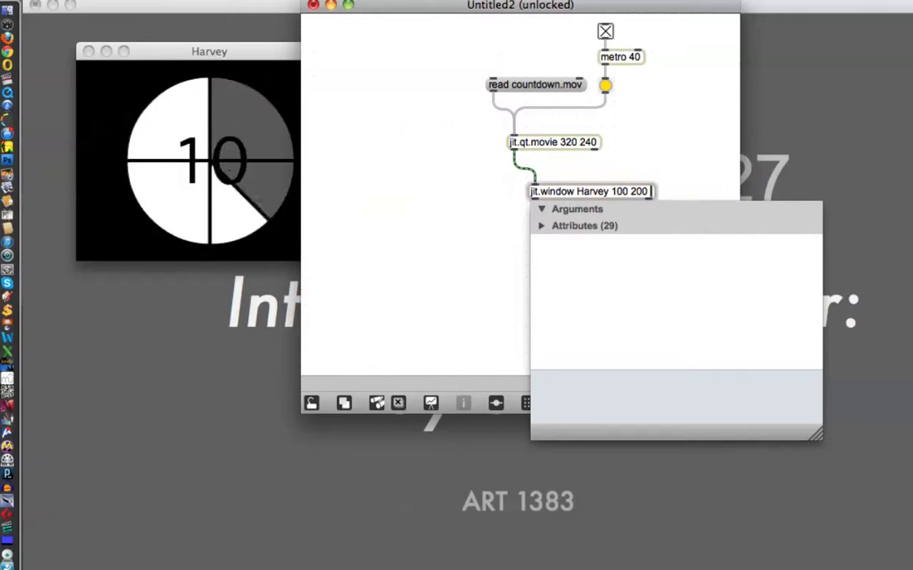
pyautogui.write('420 440')
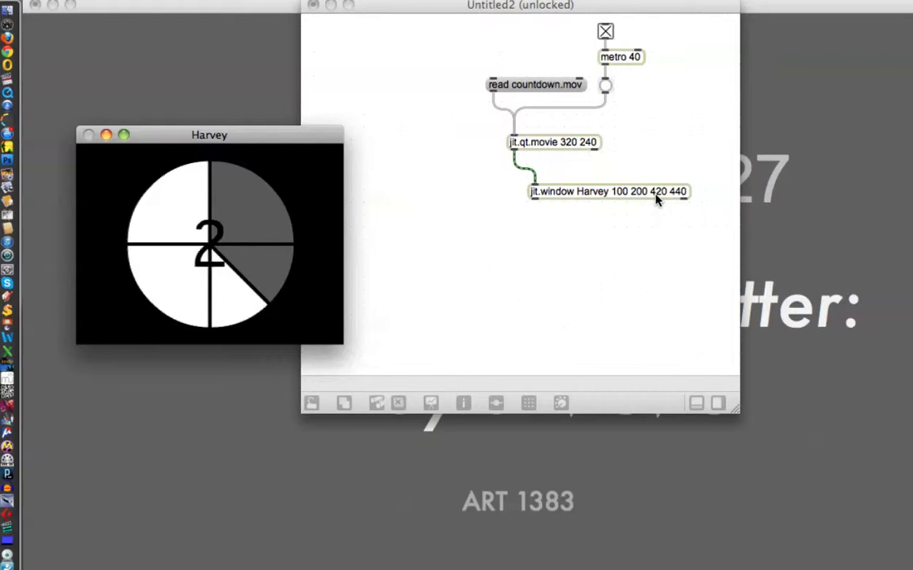
# Stretch the Harvey window with corner 620 1040, then trim jit.window back to Harvey 100 200.
pyautogui.click(605, 85)
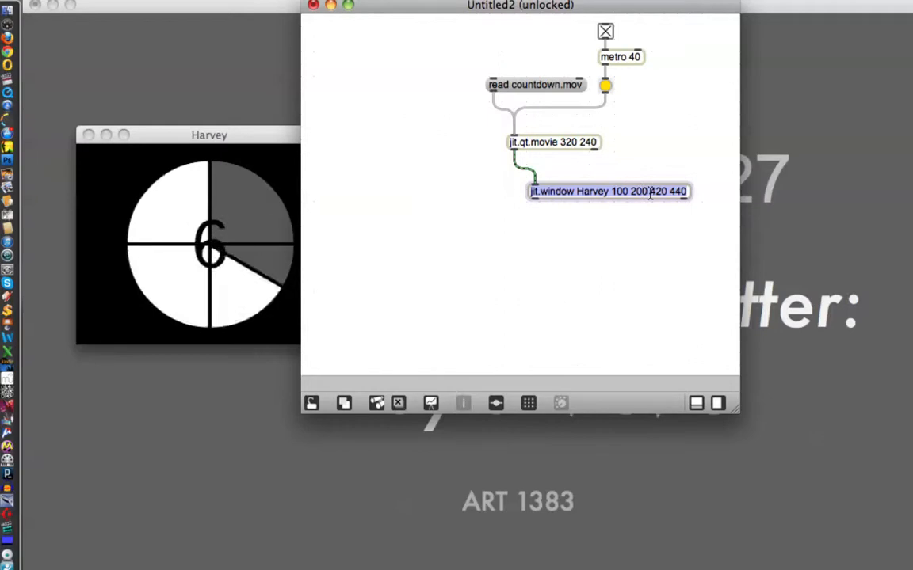
pyautogui.click(608, 191)
pyautogui.write('6')
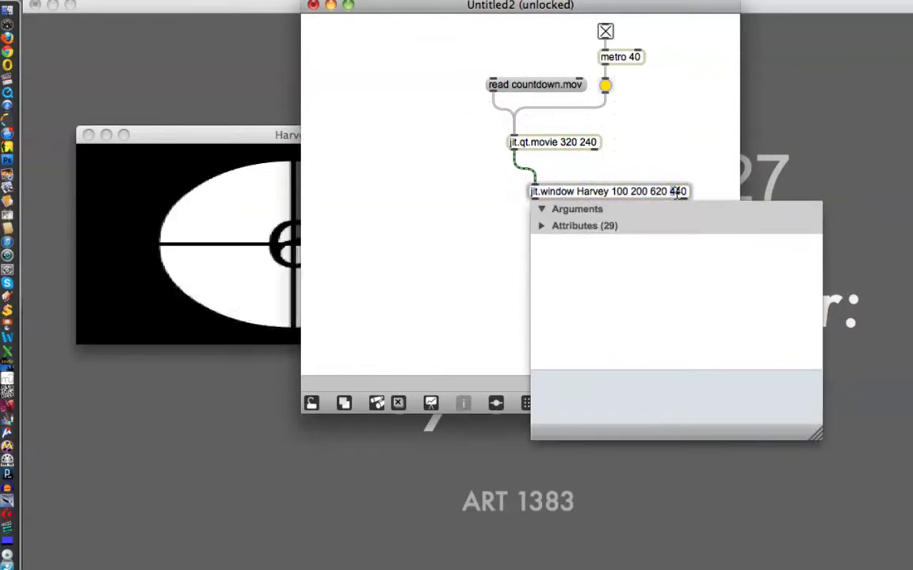
pyautogui.write('1040')
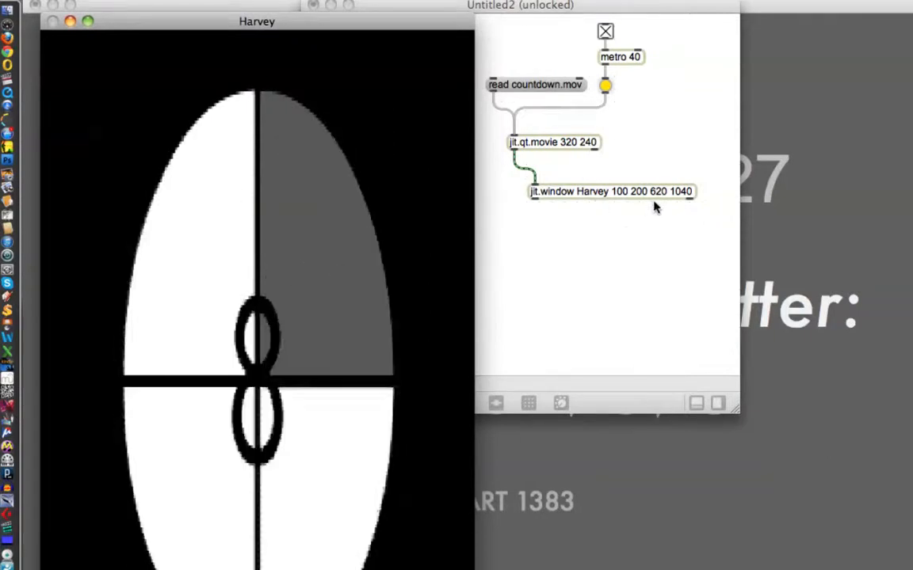
pyautogui.click(610, 191)
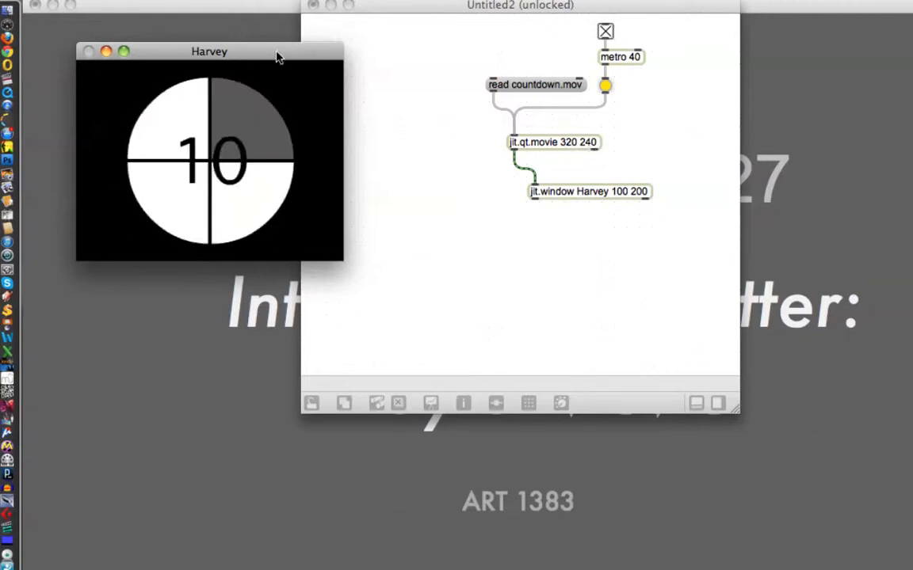
pyautogui.moveTo(208, 51); pyautogui.dragTo(159, 15)
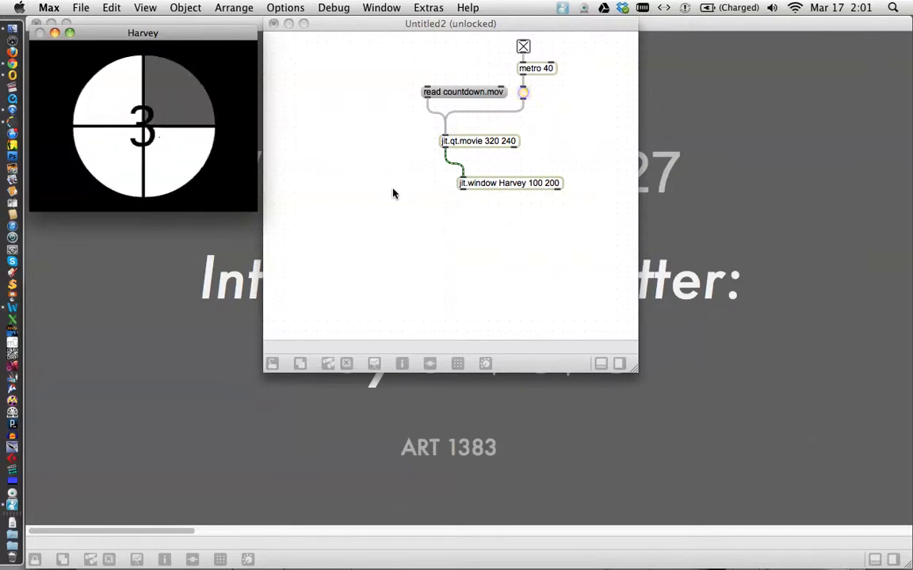
# Refocus the patch and open the jit.window Harvey 100 200 box for text editing.
pyautogui.click(523, 92)
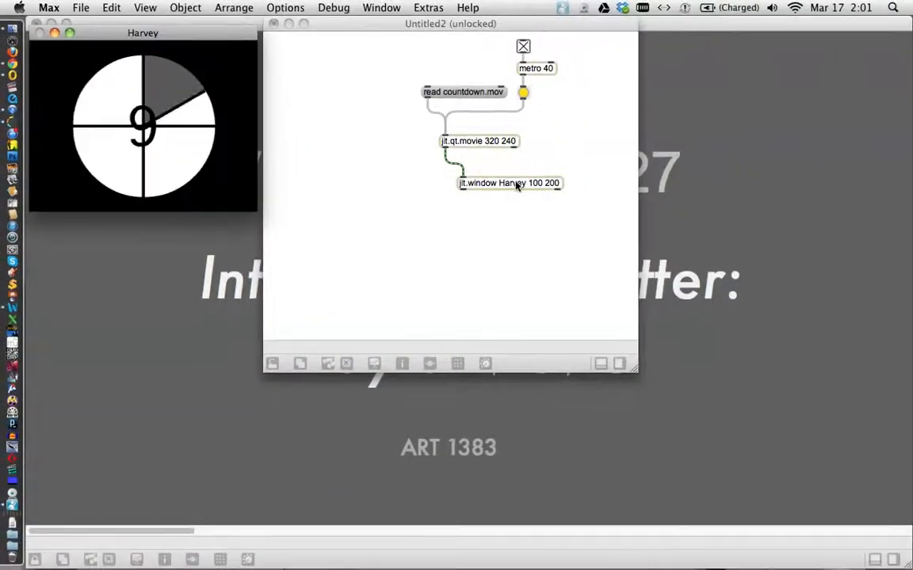
pyautogui.click(509, 183)
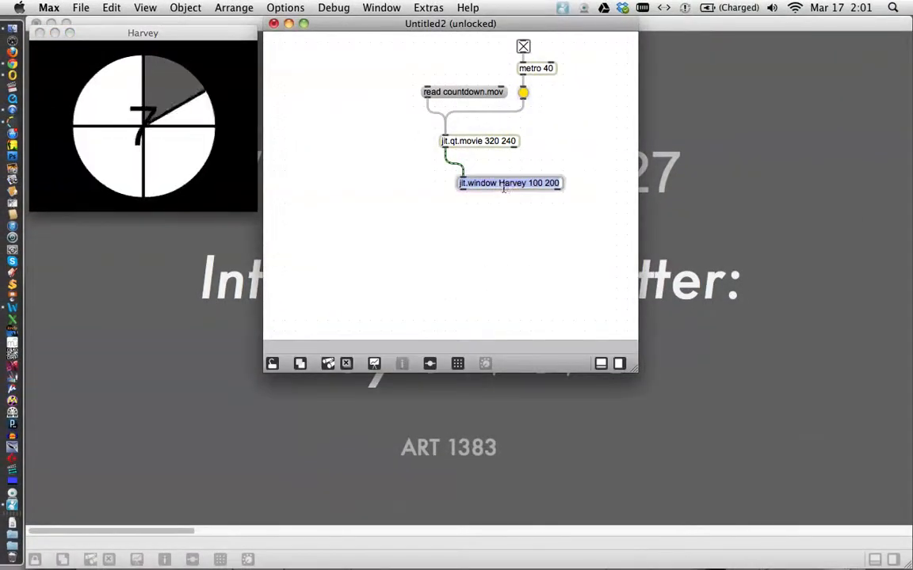
pyautogui.click(510, 183)
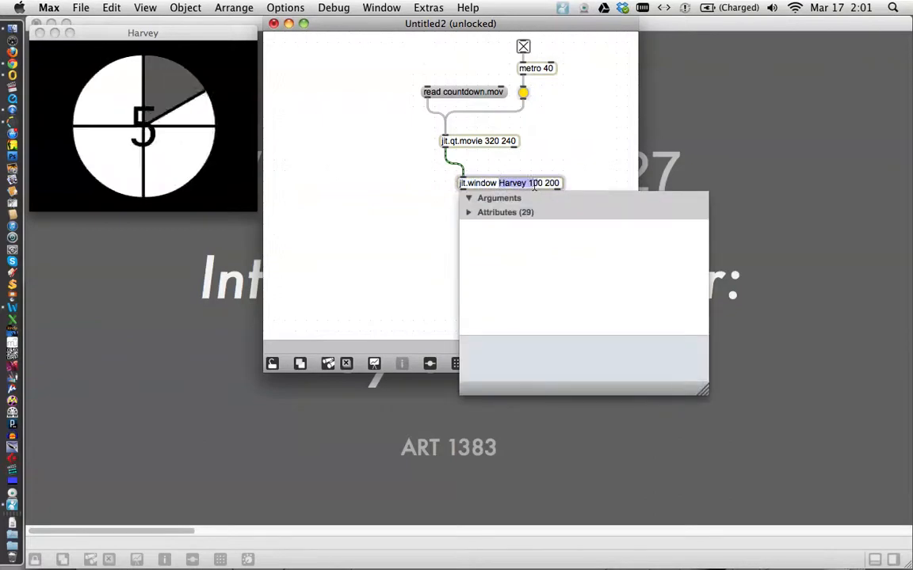